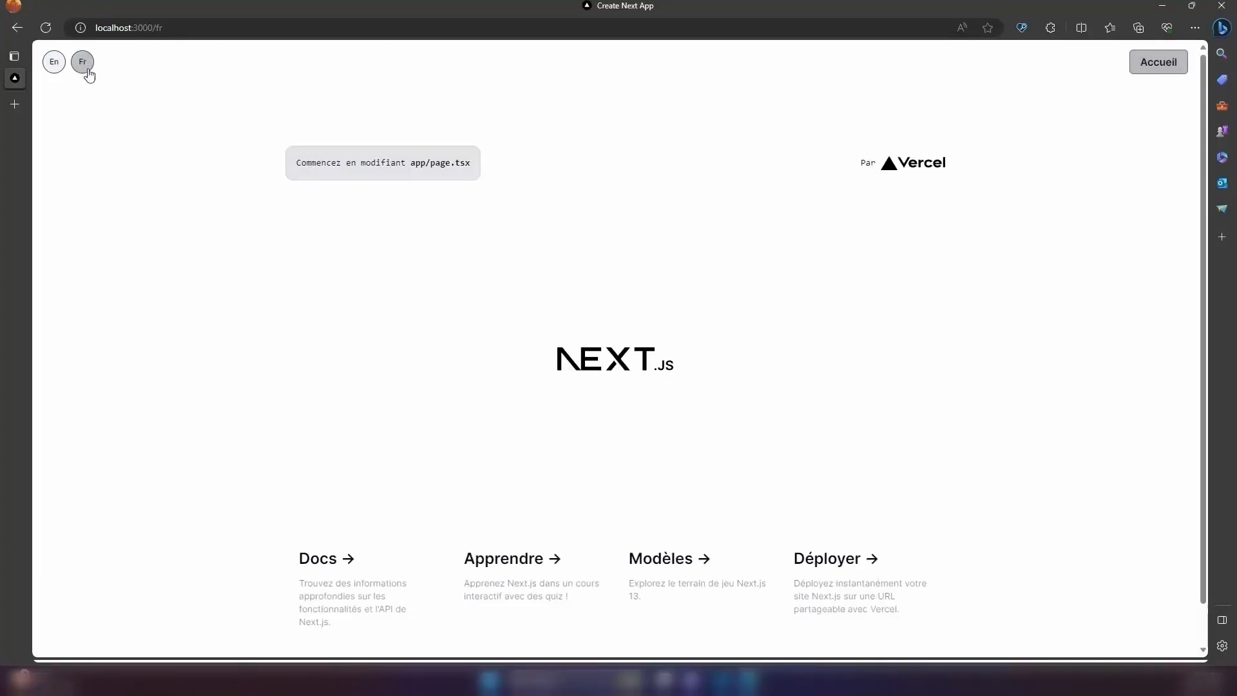
- Switch the demo app to English and go to its Home page
{"action": "left_click", "coordinate": [52, 62]}
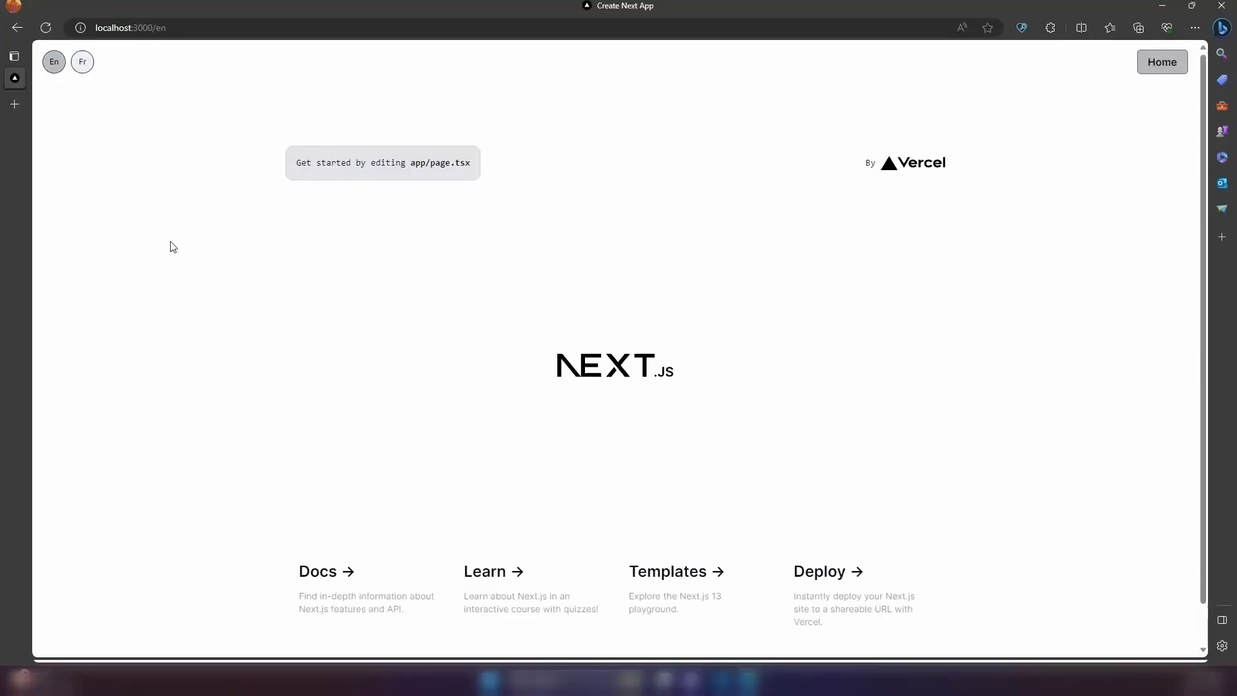
{"action": "left_click", "coordinate": [1161, 61]}
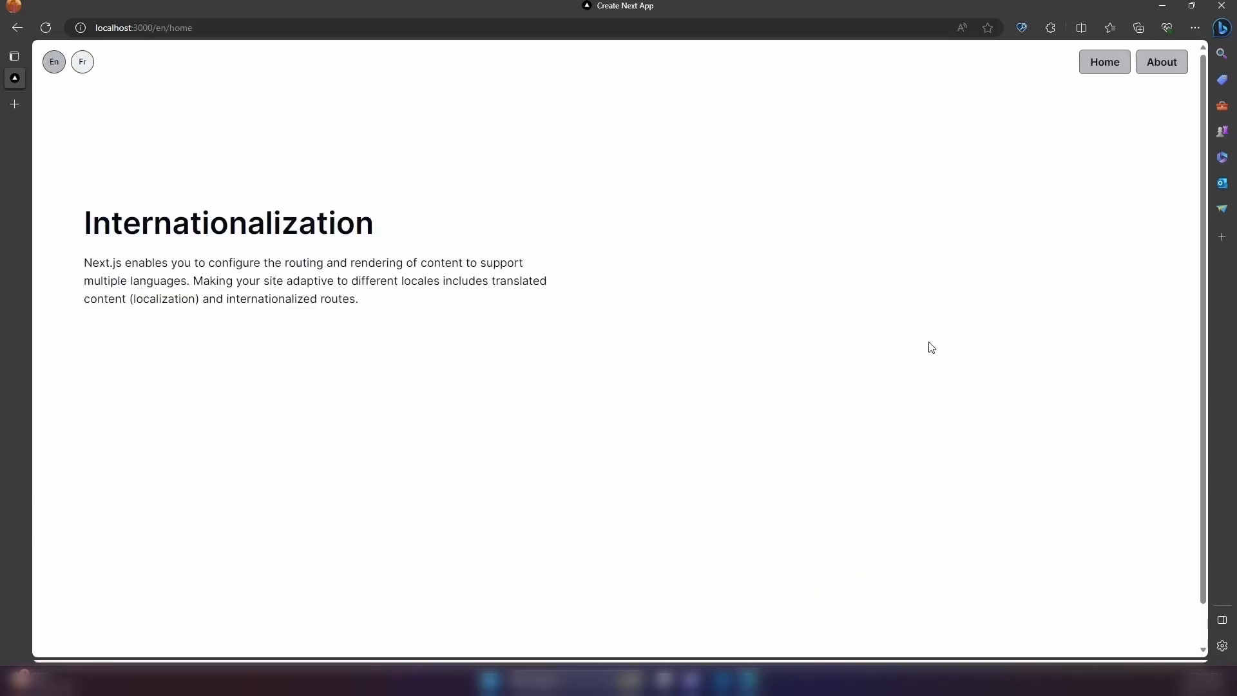
{"action": "left_click", "coordinate": [82, 62]}
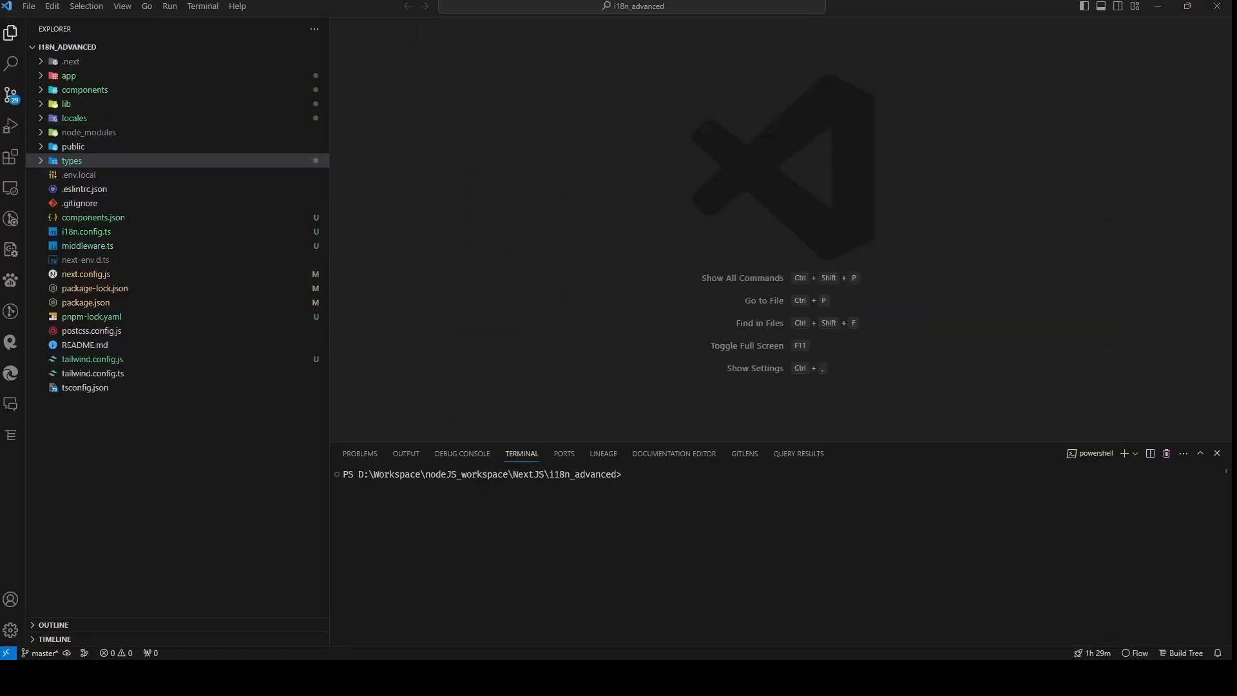
- Open app/locales/en.json, then the types index.ts file
{"action": "left_click", "coordinate": [68, 75]}
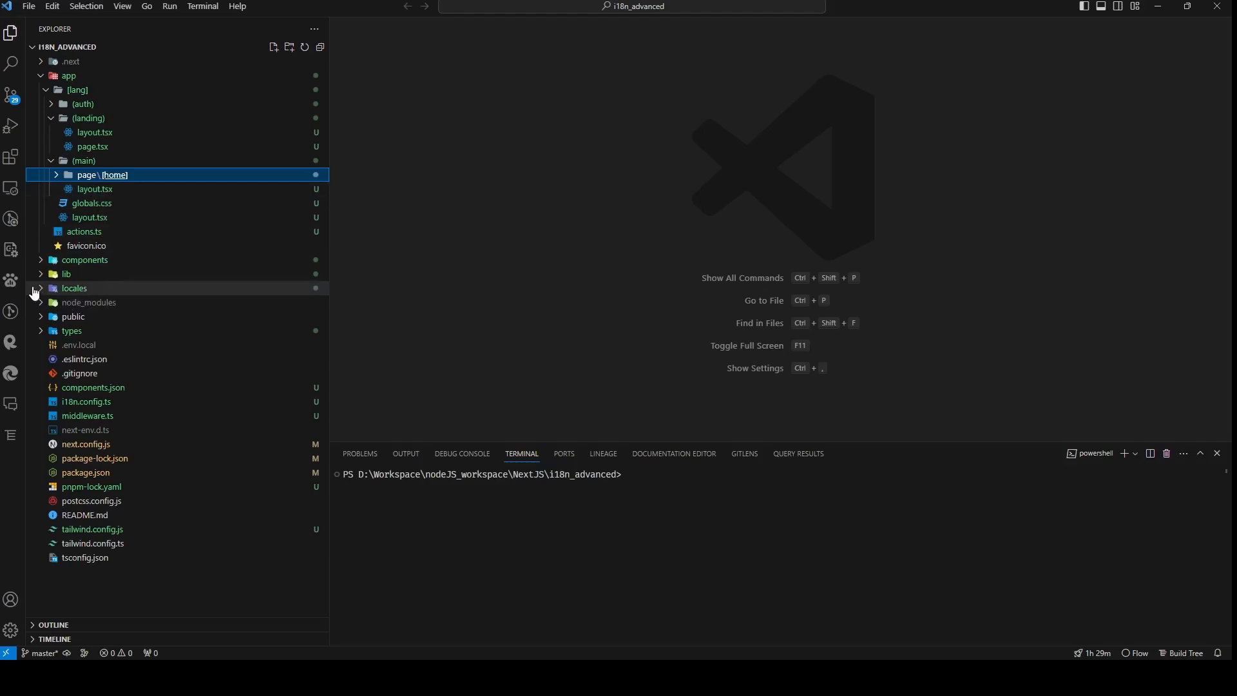
{"action": "left_click", "coordinate": [75, 288]}
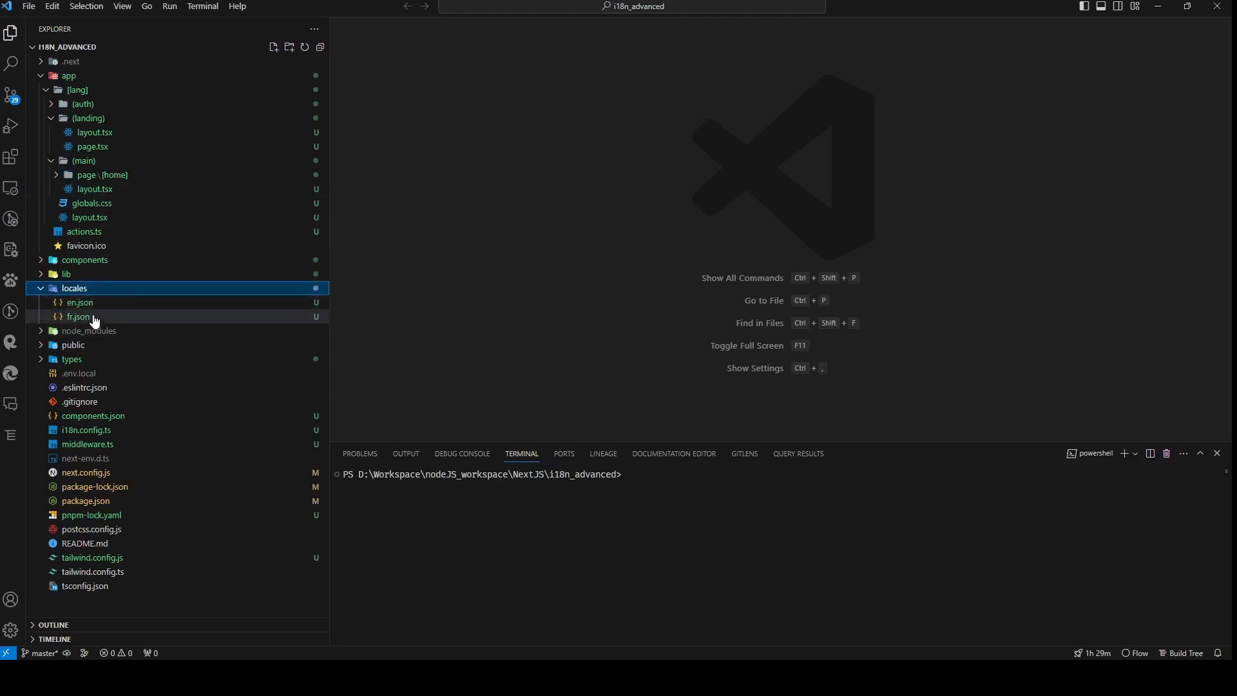
{"action": "double_click", "coordinate": [80, 302]}
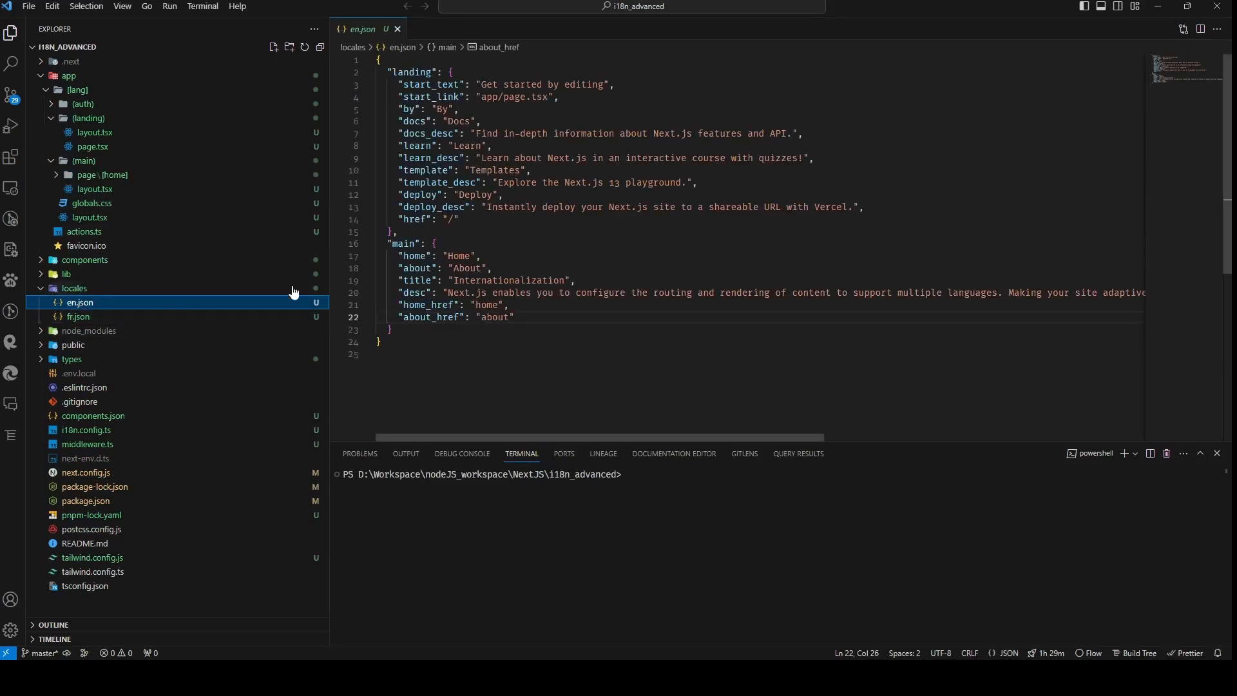
{"action": "left_click", "coordinate": [77, 316]}
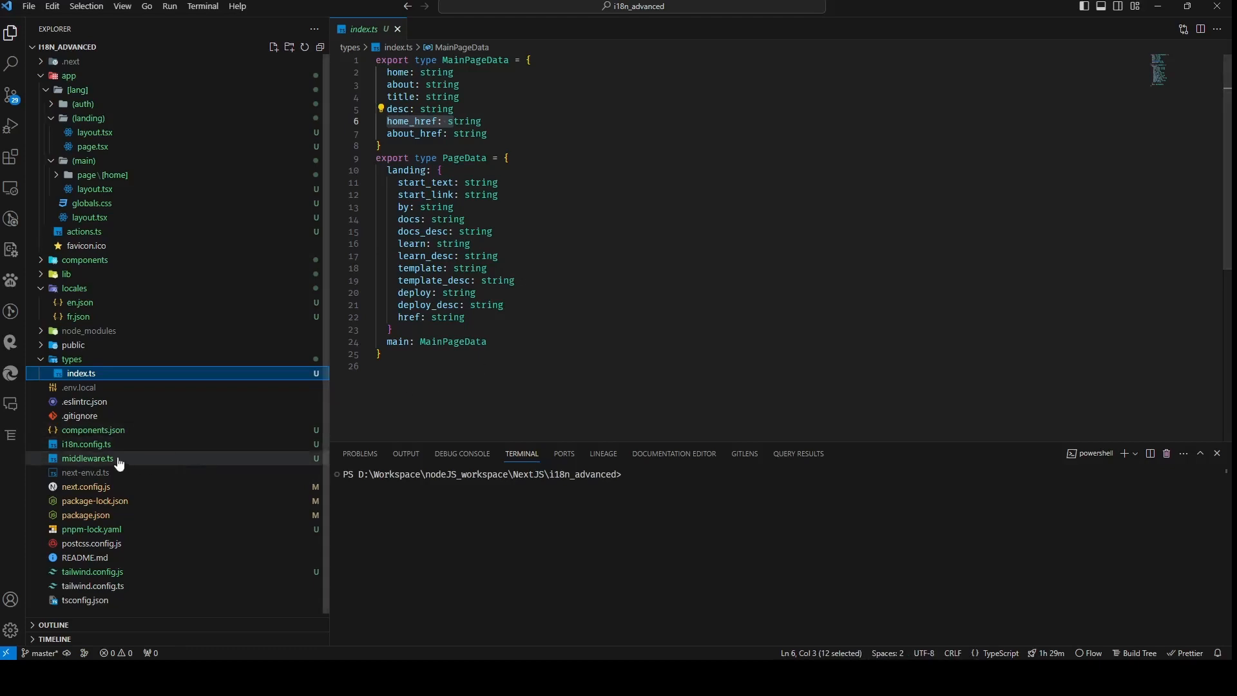
- Open i18n.config.ts showing default locale en and locales en, fr
{"action": "left_click", "coordinate": [87, 444]}
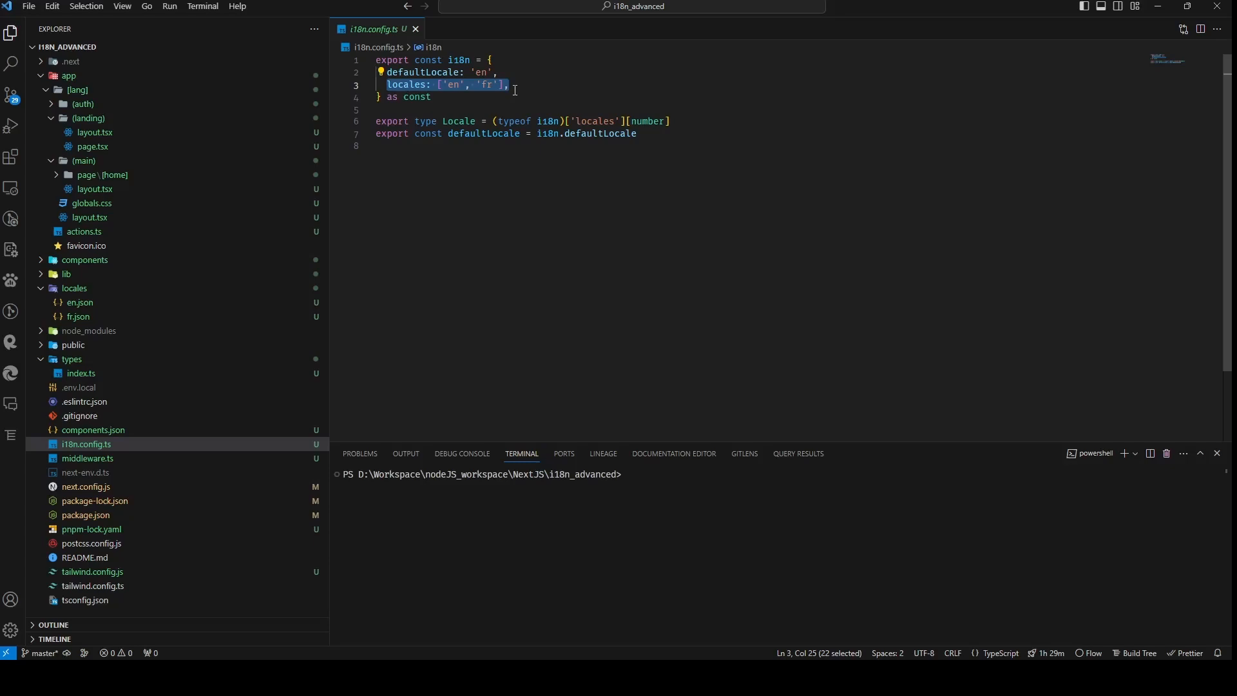
{"action": "mouse_move", "coordinate": [510, 84]}
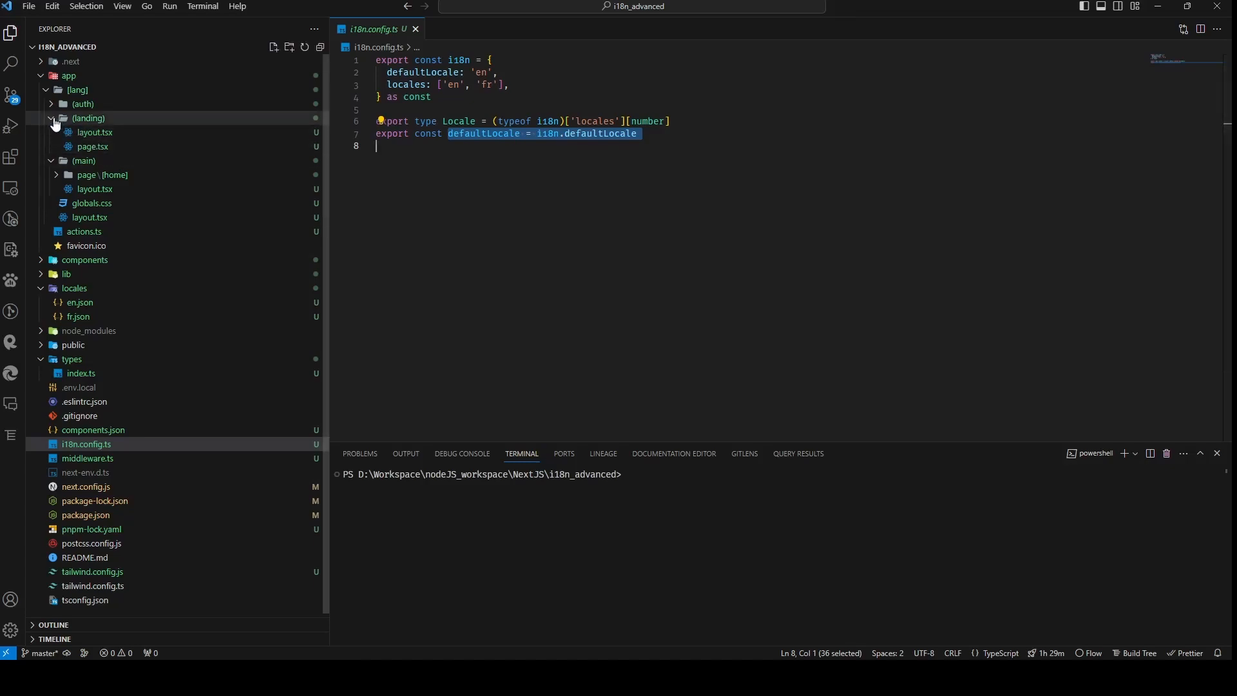
- Collapse the (landing) and (main) route group folders in the Explorer
{"action": "left_click", "coordinate": [52, 119]}
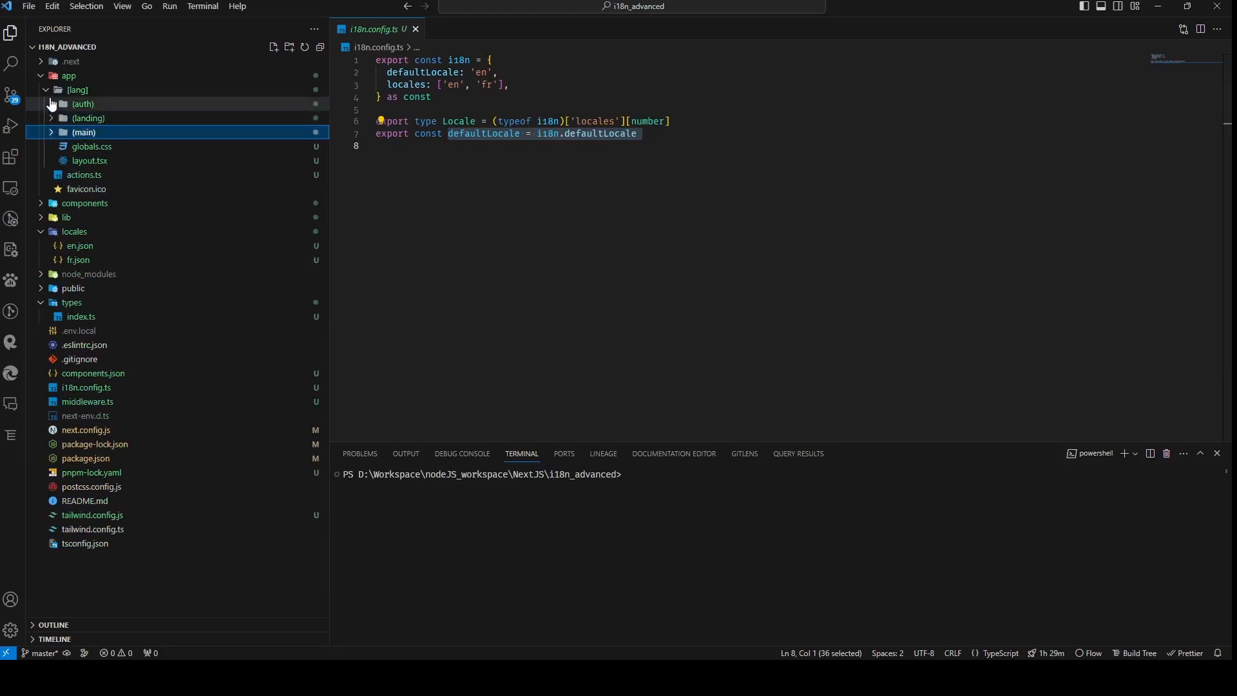
- Review actions.ts, highlighting PageData uses and checking its definition in types/index.ts
{"action": "left_click", "coordinate": [83, 175]}
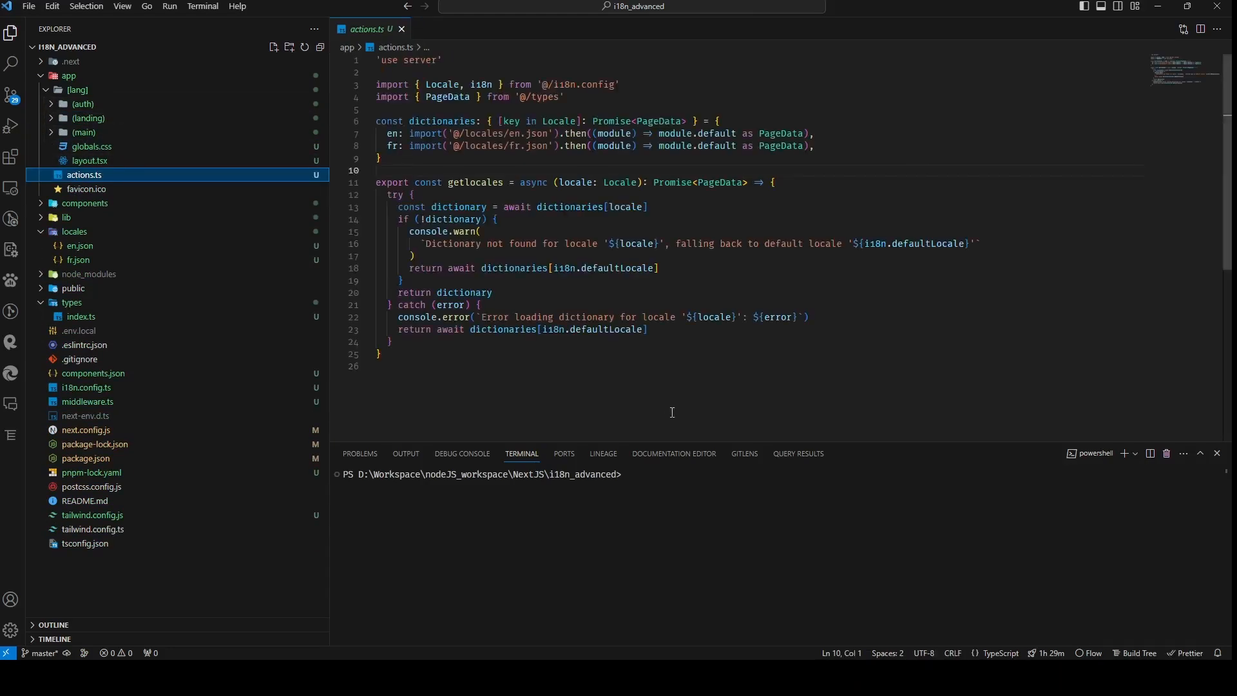
{"action": "mouse_move", "coordinate": [679, 416]}
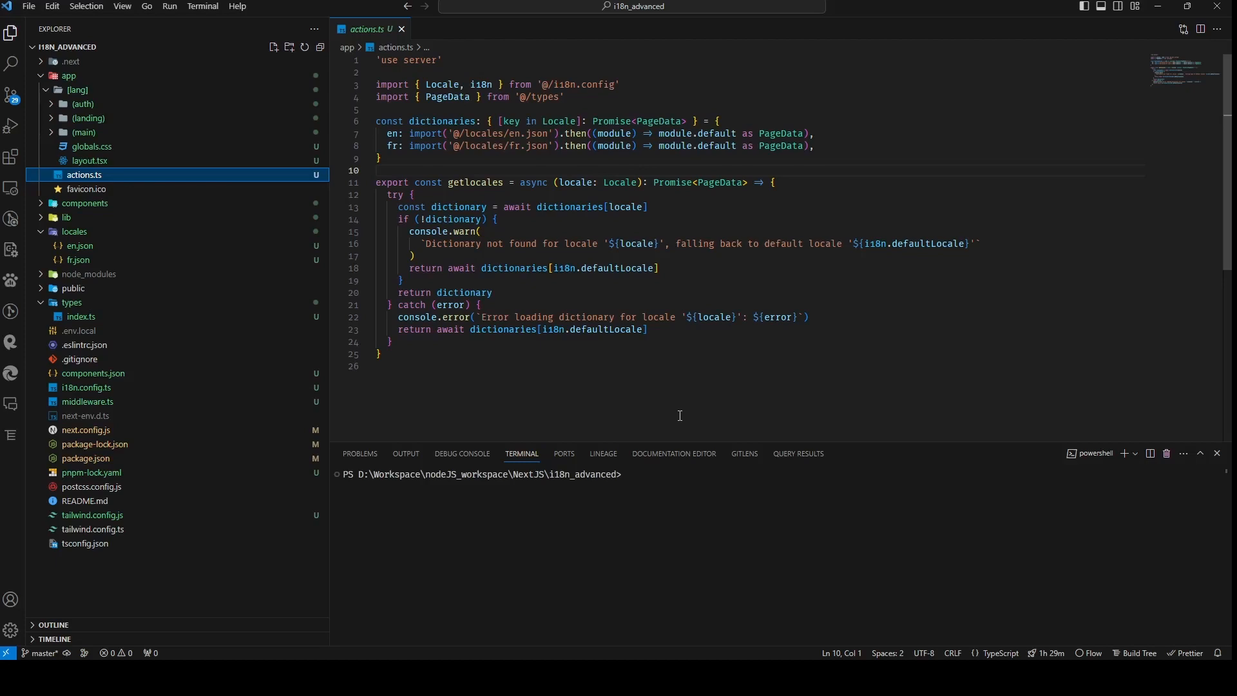
{"action": "double_click", "coordinate": [443, 120]}
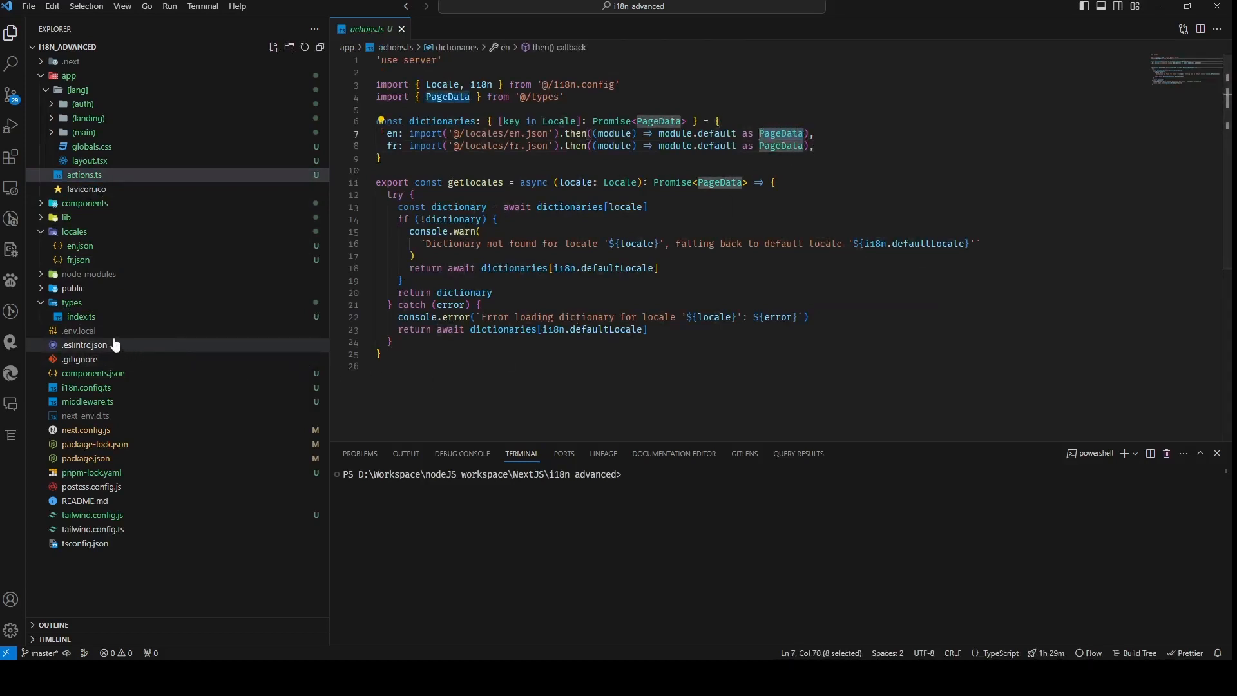
{"action": "left_click", "coordinate": [80, 316]}
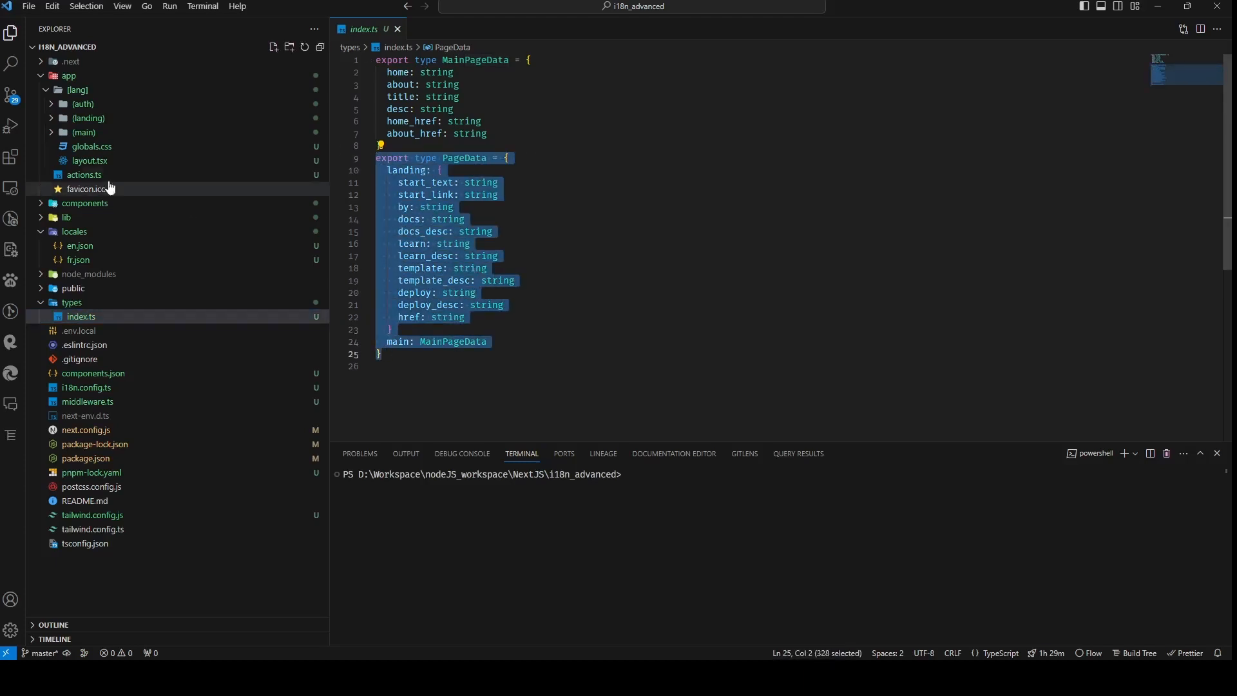
{"action": "left_click", "coordinate": [84, 175]}
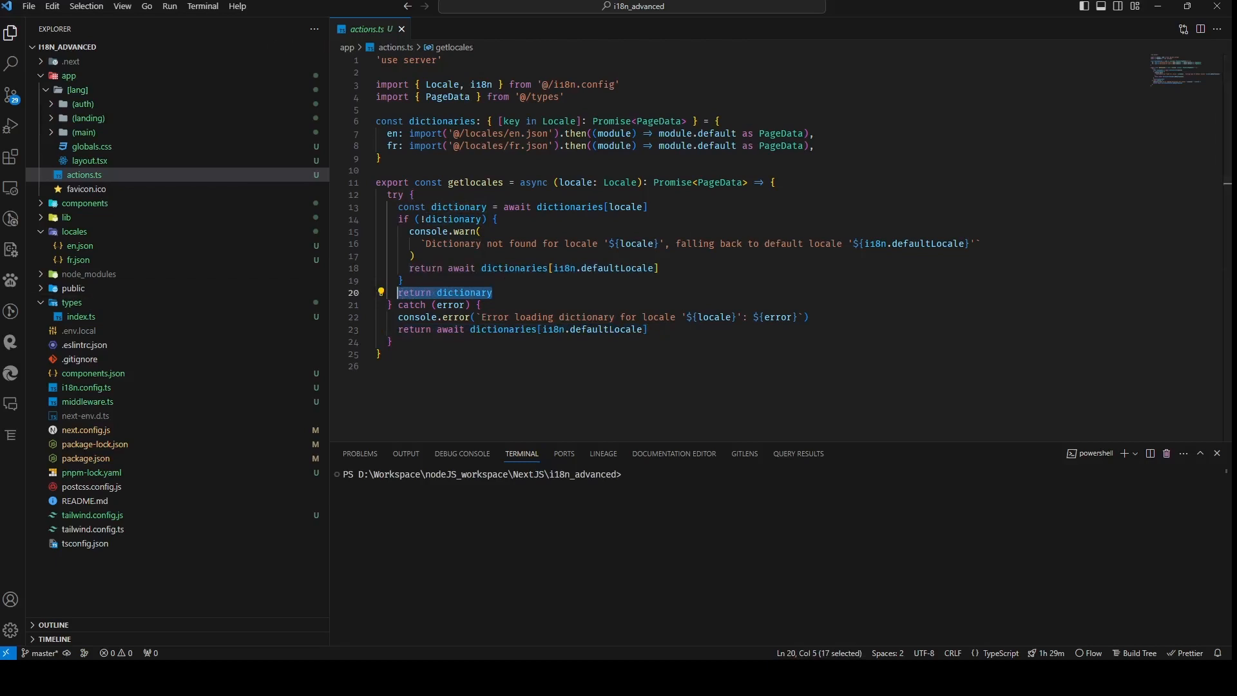
- Review middleware.ts, highlighting the code that redirects to a locale
{"action": "left_click", "coordinate": [88, 402]}
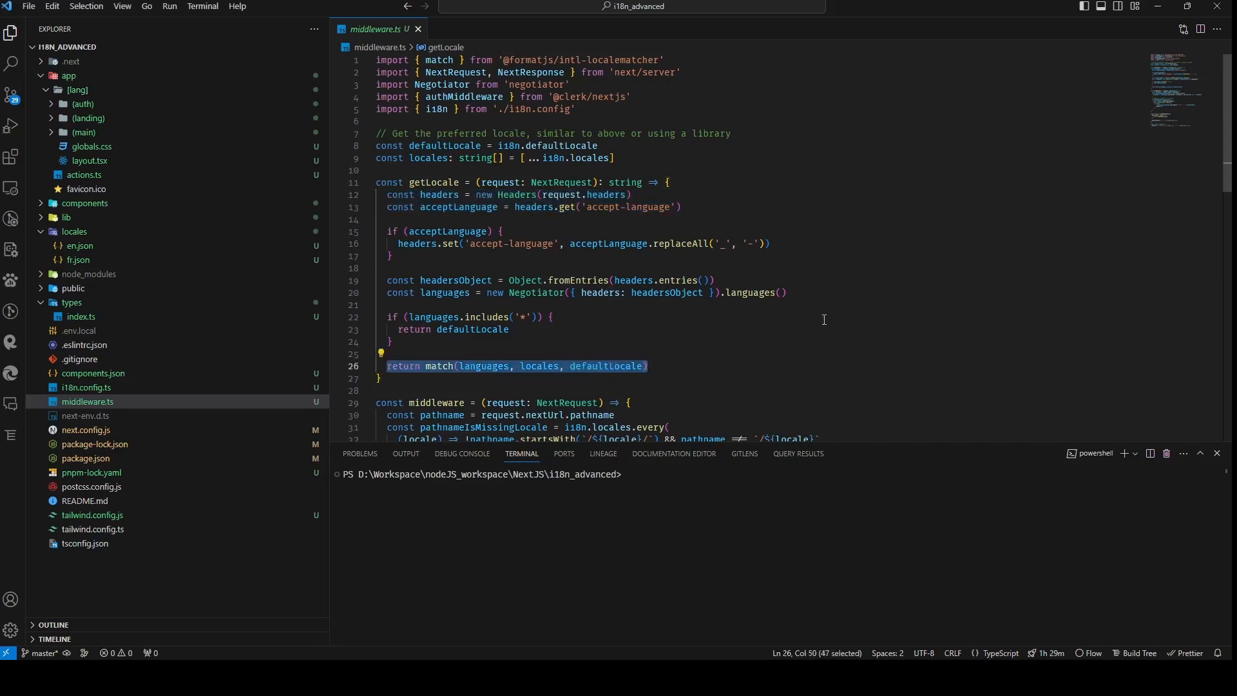
{"action": "scroll", "scroll_direction": "down", "scroll_amount": 3}
{"action": "type", "text": "// Redirect if there is no locale"}
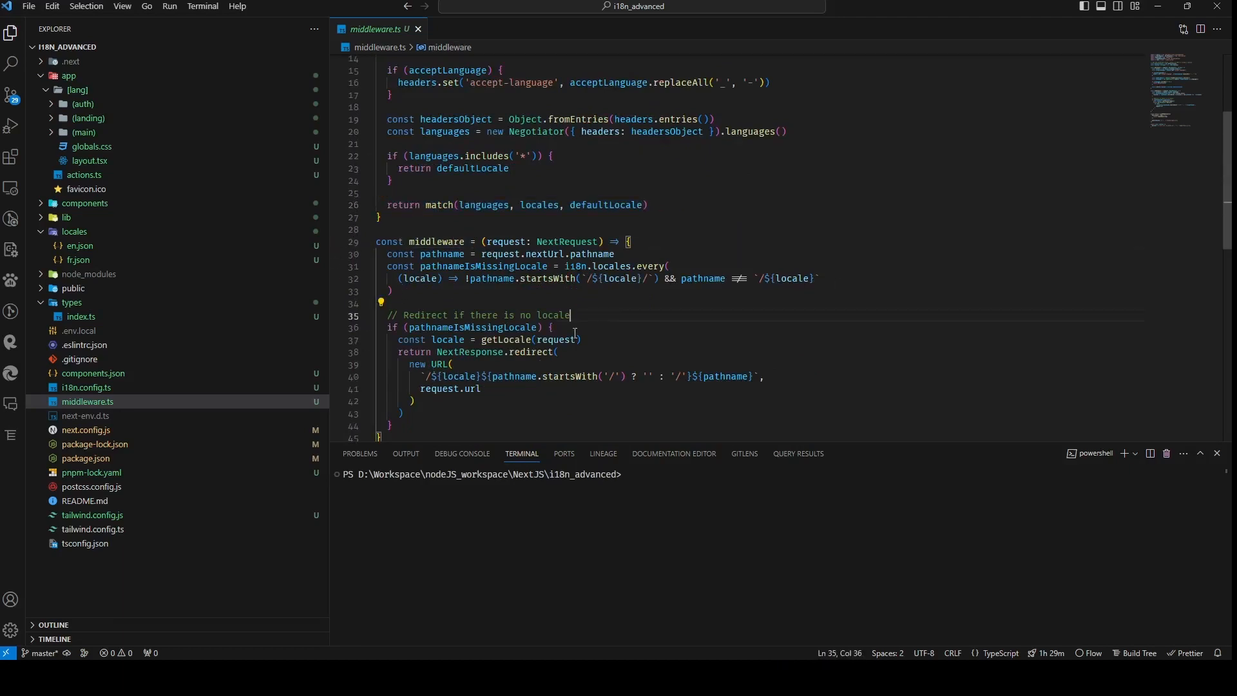
{"action": "double_click", "coordinate": [474, 327]}
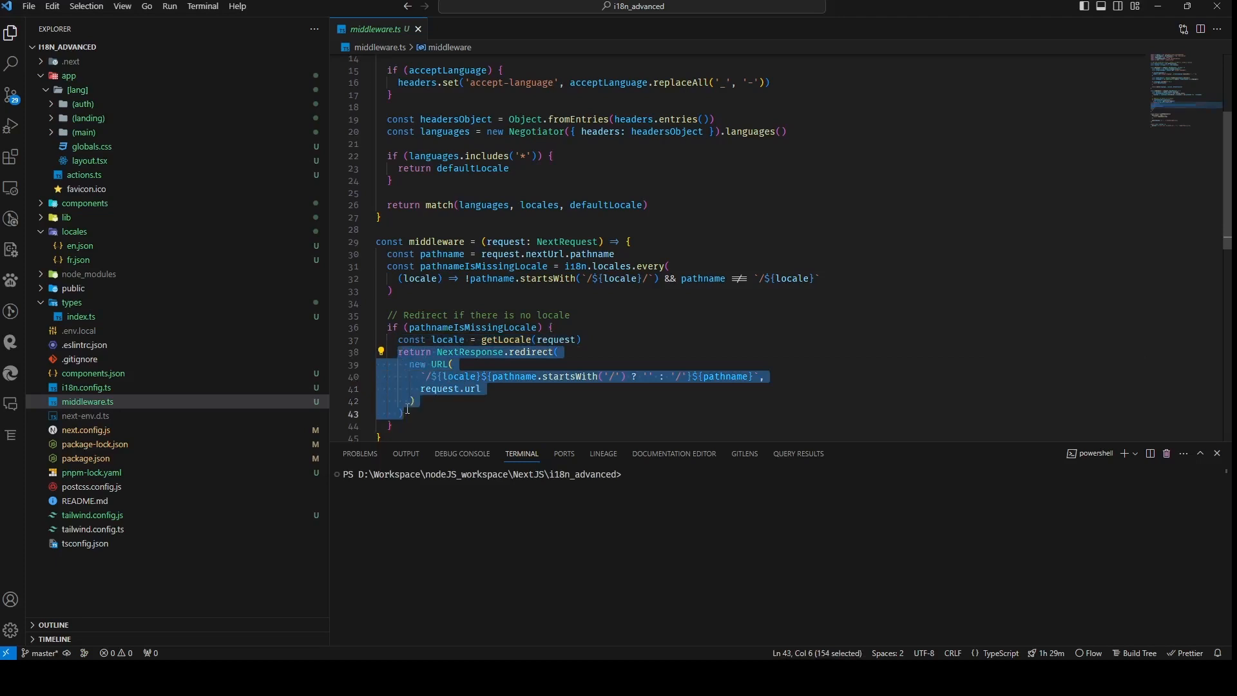
{"action": "scroll", "scroll_direction": "down", "scroll_amount": 3}
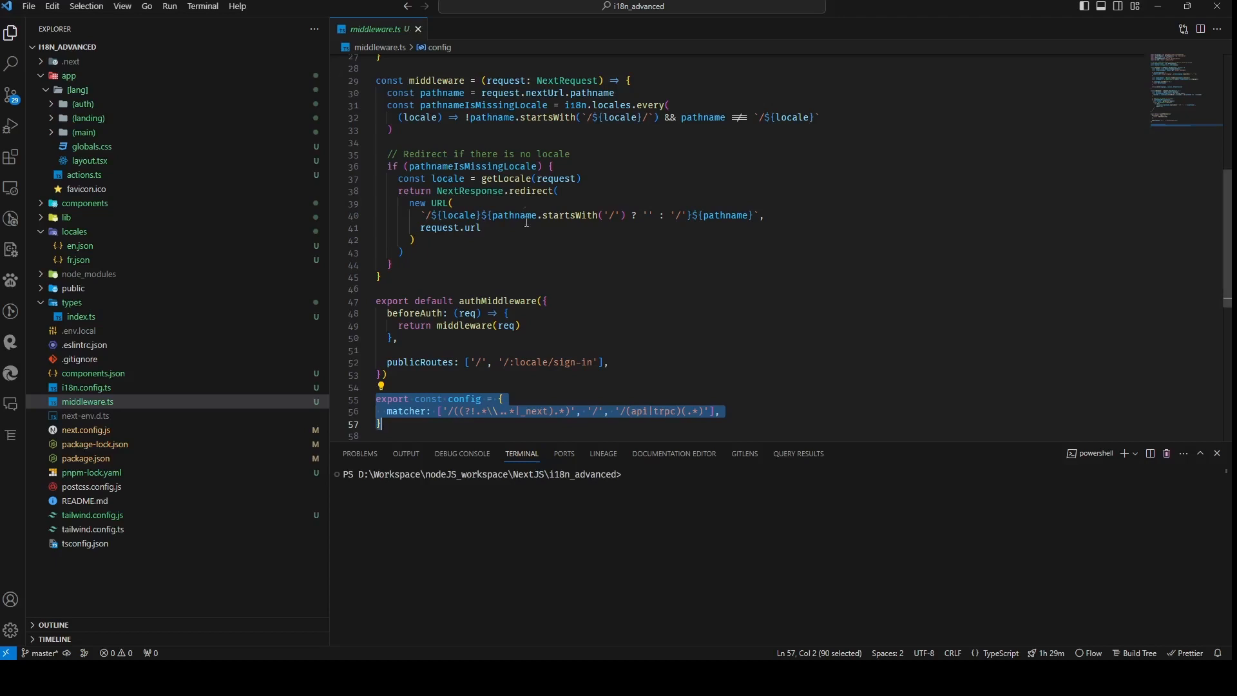
- Open app/[lang]/layout.tsx and expand the components folder
{"action": "left_click", "coordinate": [90, 160]}
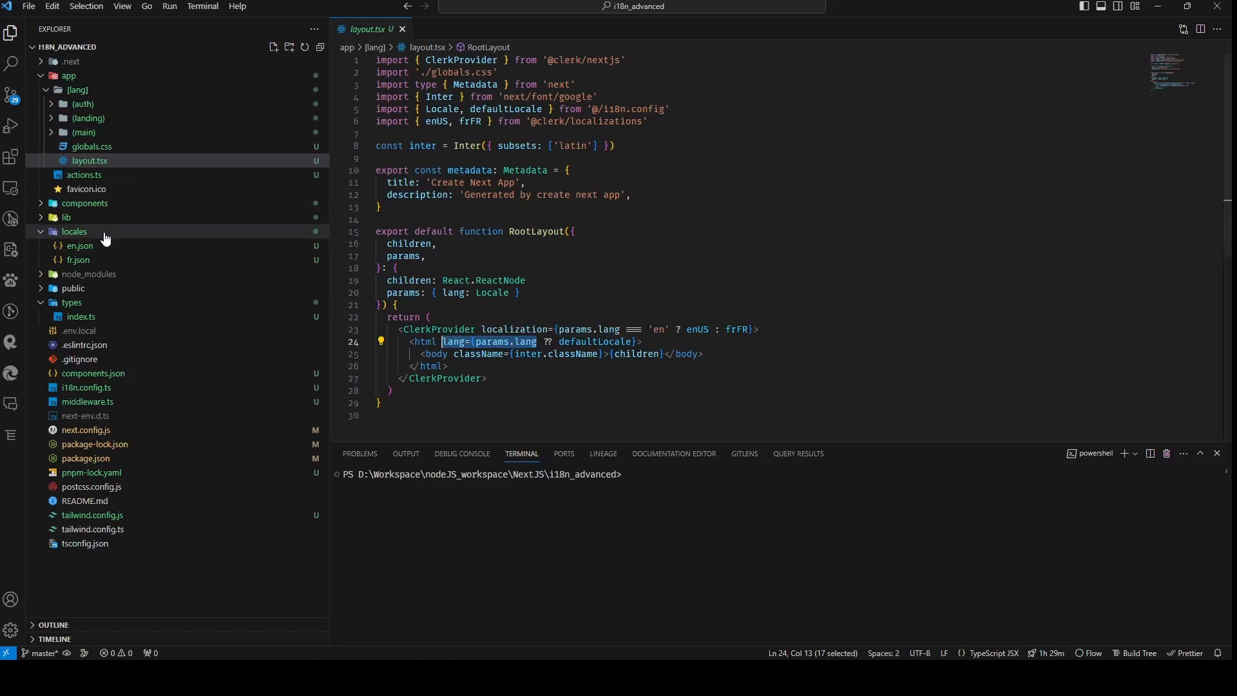
{"action": "left_click", "coordinate": [85, 203]}
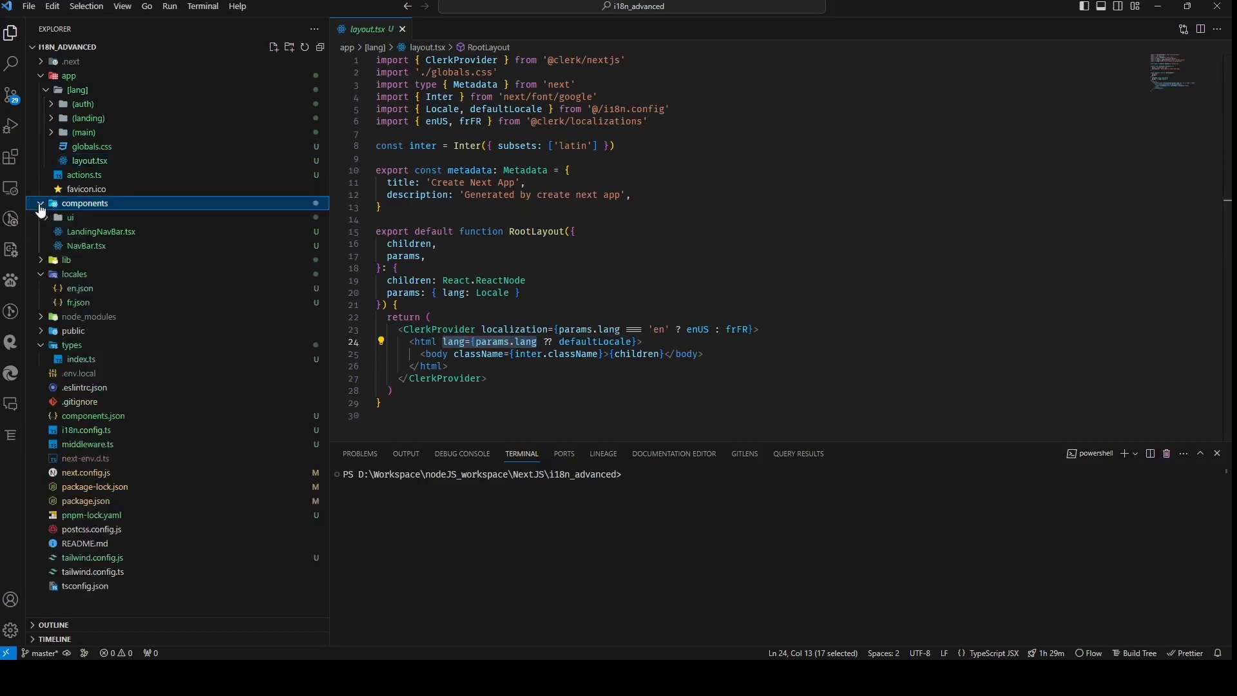
{"action": "left_click", "coordinate": [85, 246]}
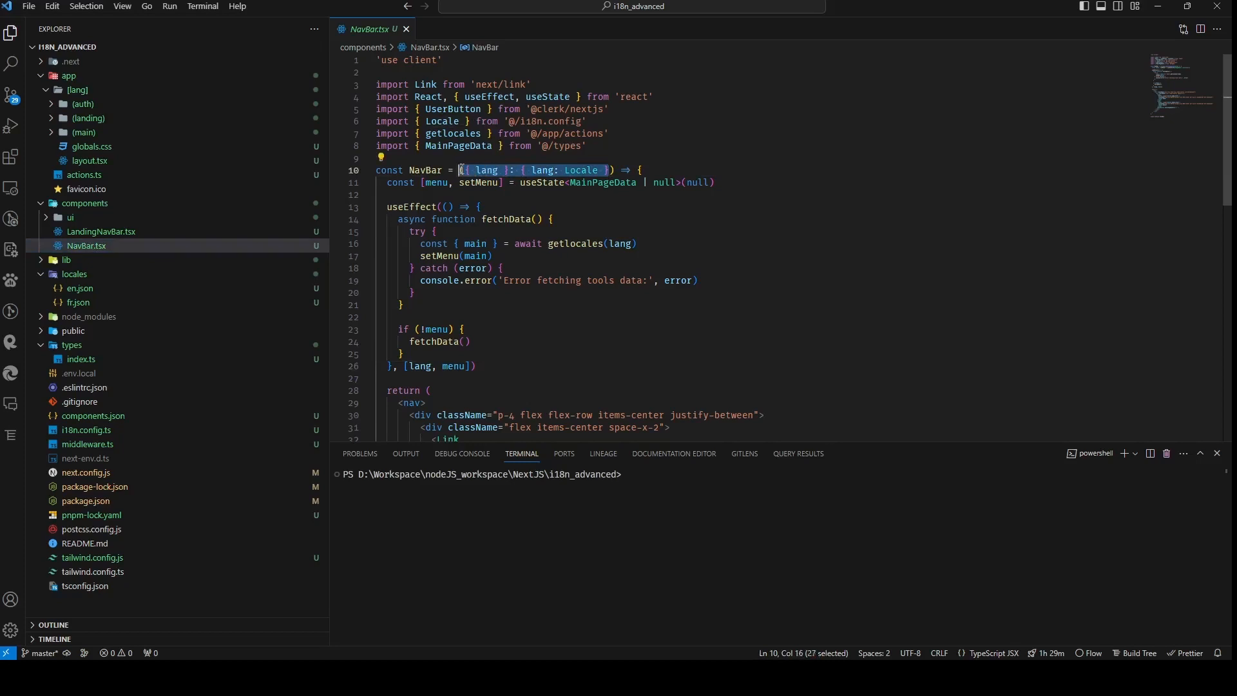
{"action": "mouse_move", "coordinate": [787, 257]}
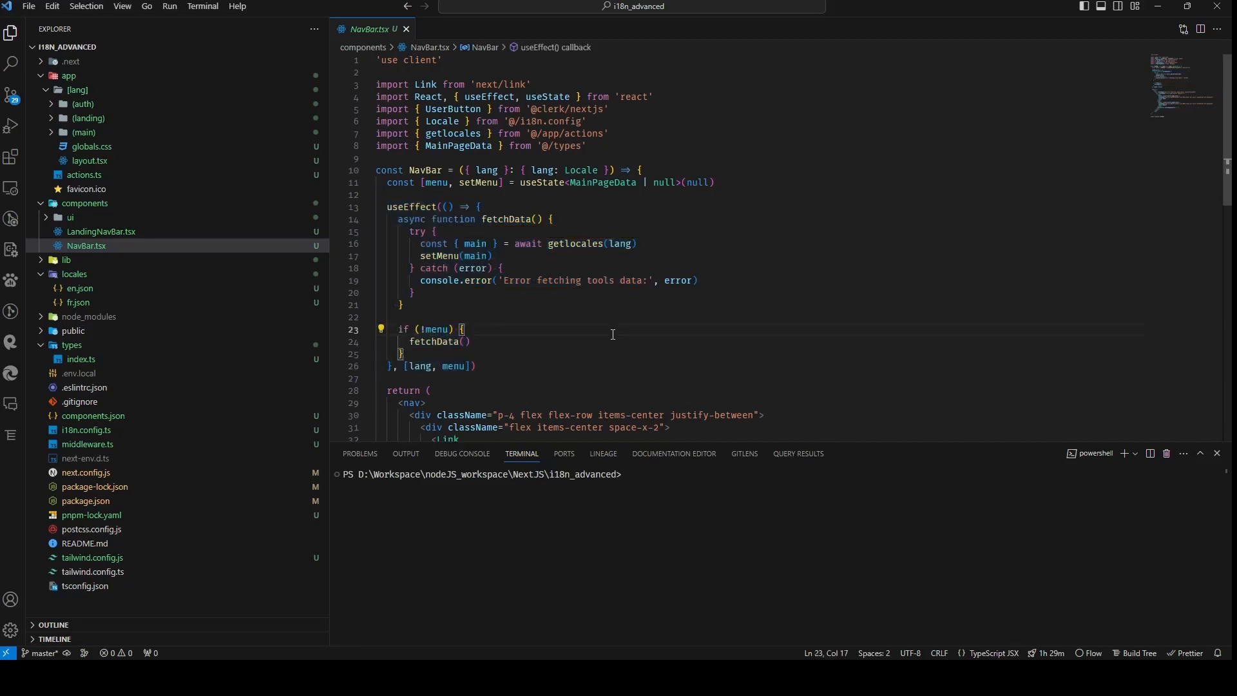
{"action": "left_click", "coordinate": [432, 219]}
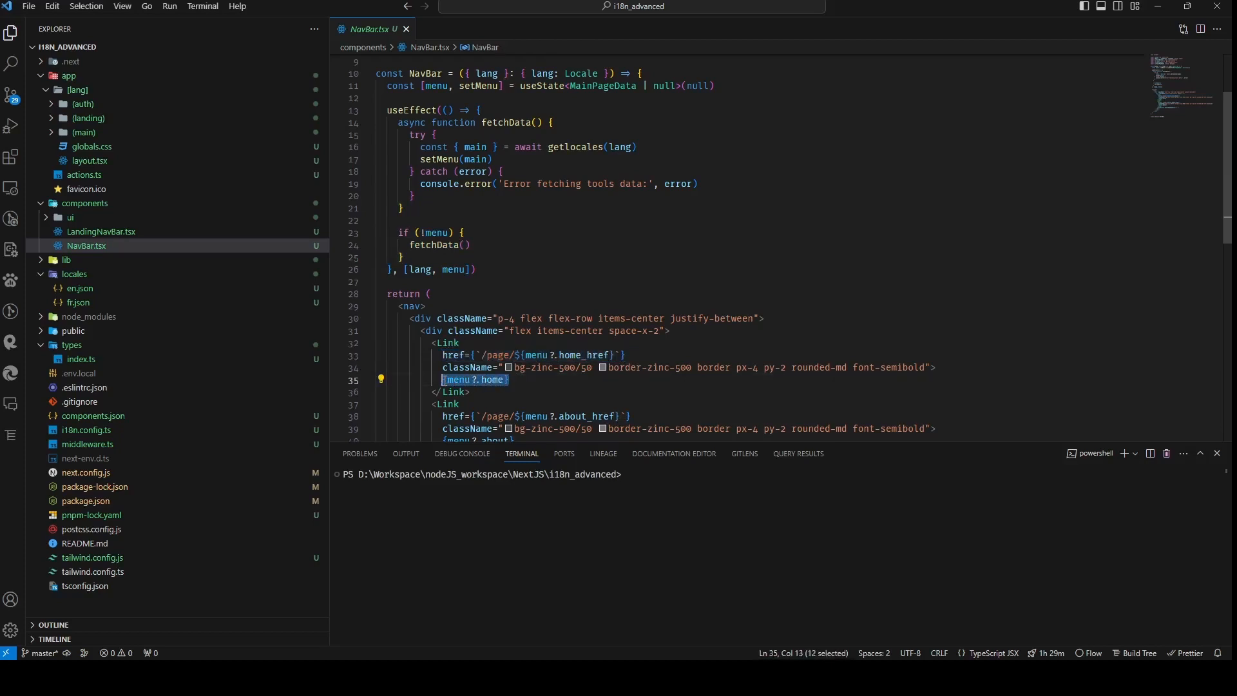
{"action": "scroll", "scroll_direction": "down", "scroll_amount": 3}
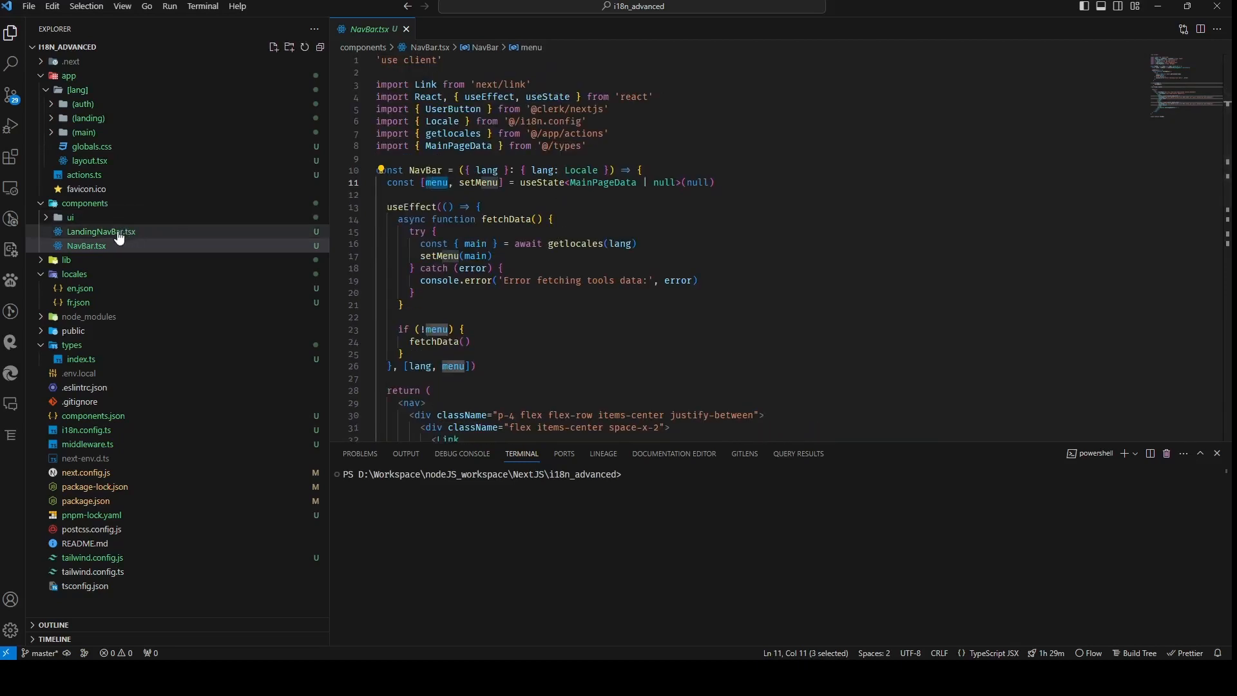
{"action": "left_click", "coordinate": [101, 232]}
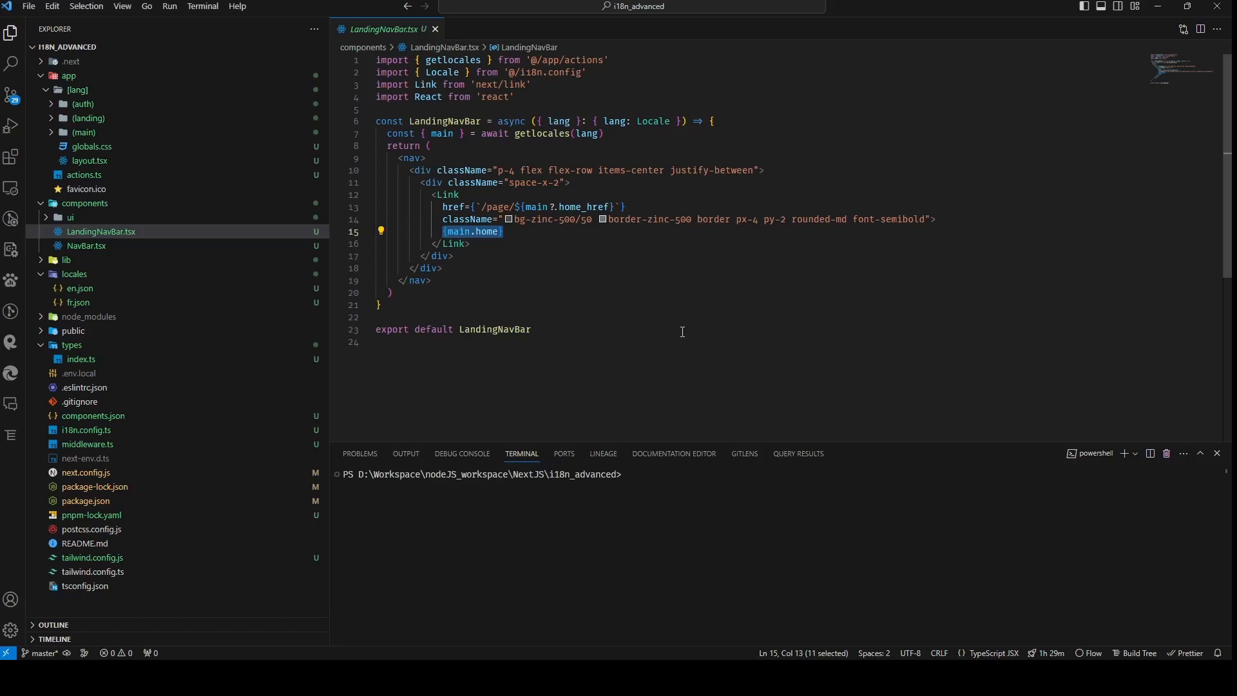
- Open LandingNavBar.tsx and expand the app/[lang]/(landing) folder
{"action": "left_click", "coordinate": [101, 231]}
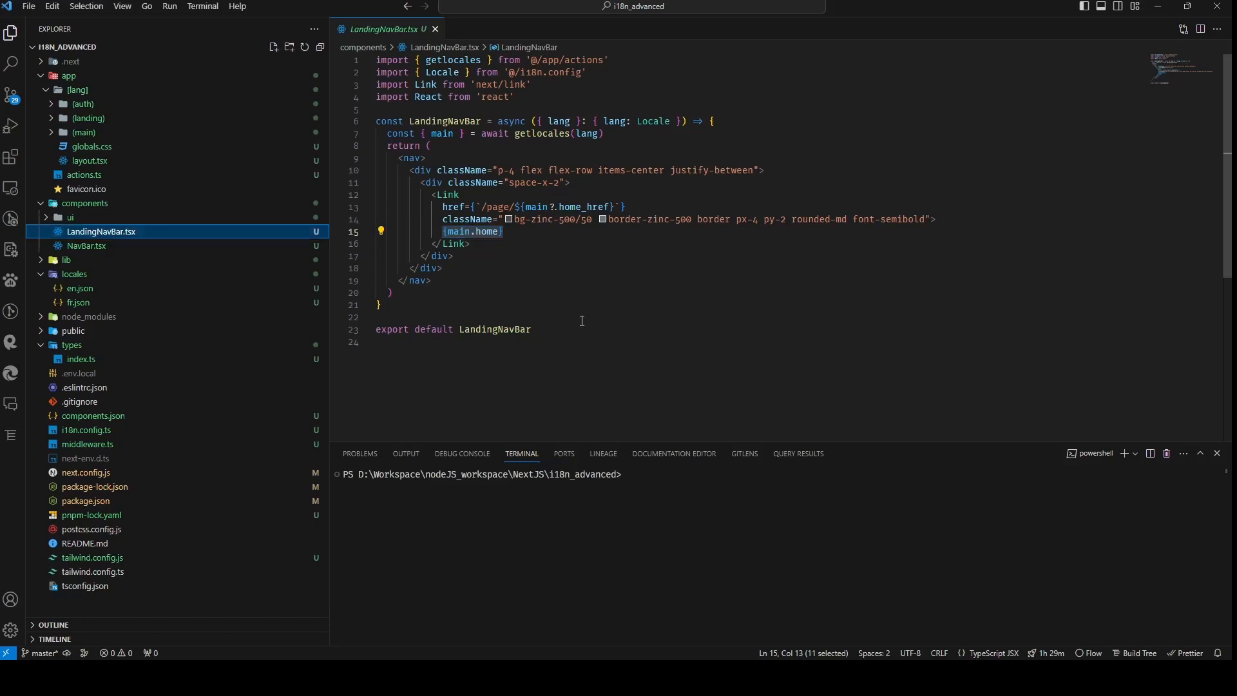
{"action": "left_click", "coordinate": [89, 117]}
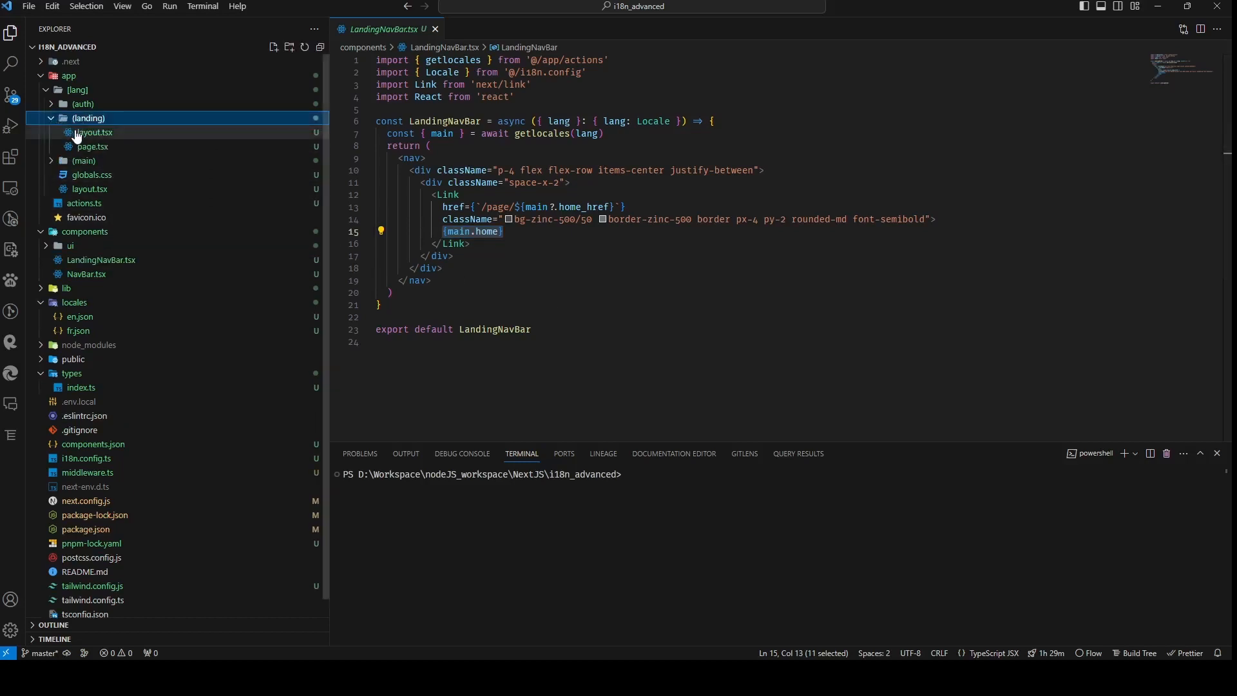
- Read through (landing)/page.tsx, then expand the (main) folder
{"action": "left_click", "coordinate": [92, 147]}
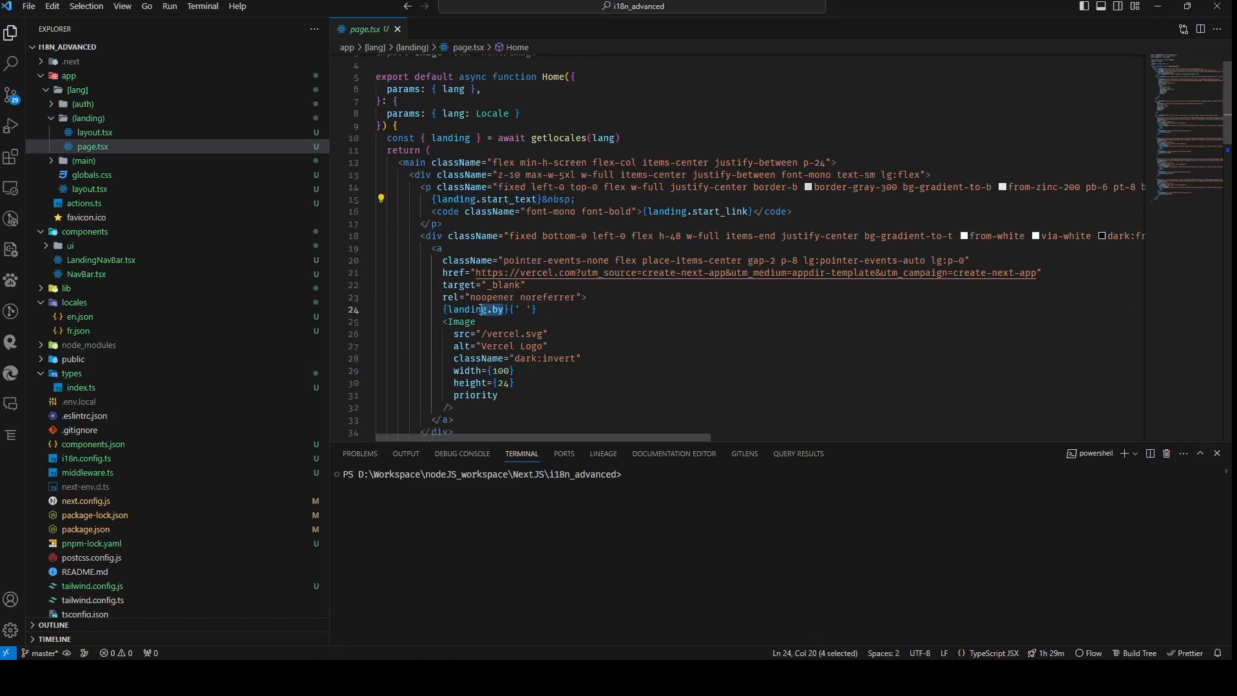
{"action": "scroll", "scroll_direction": "down", "scroll_amount": 3}
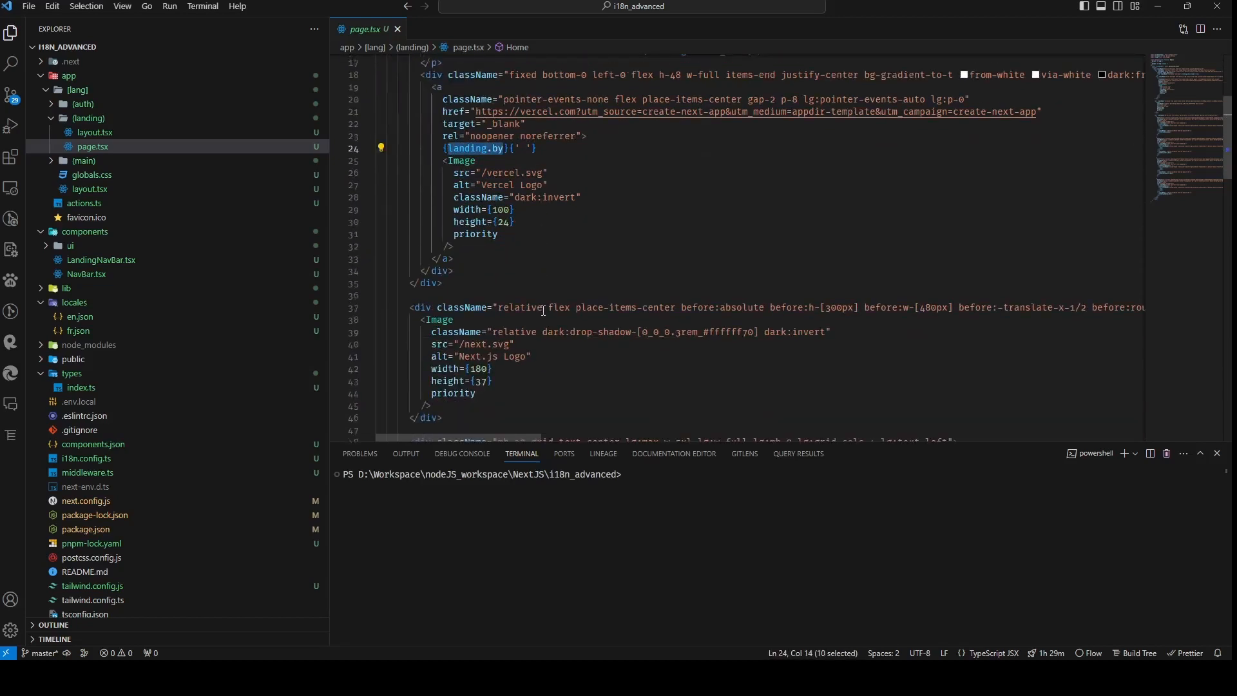
{"action": "scroll", "scroll_direction": "down", "scroll_amount": 3}
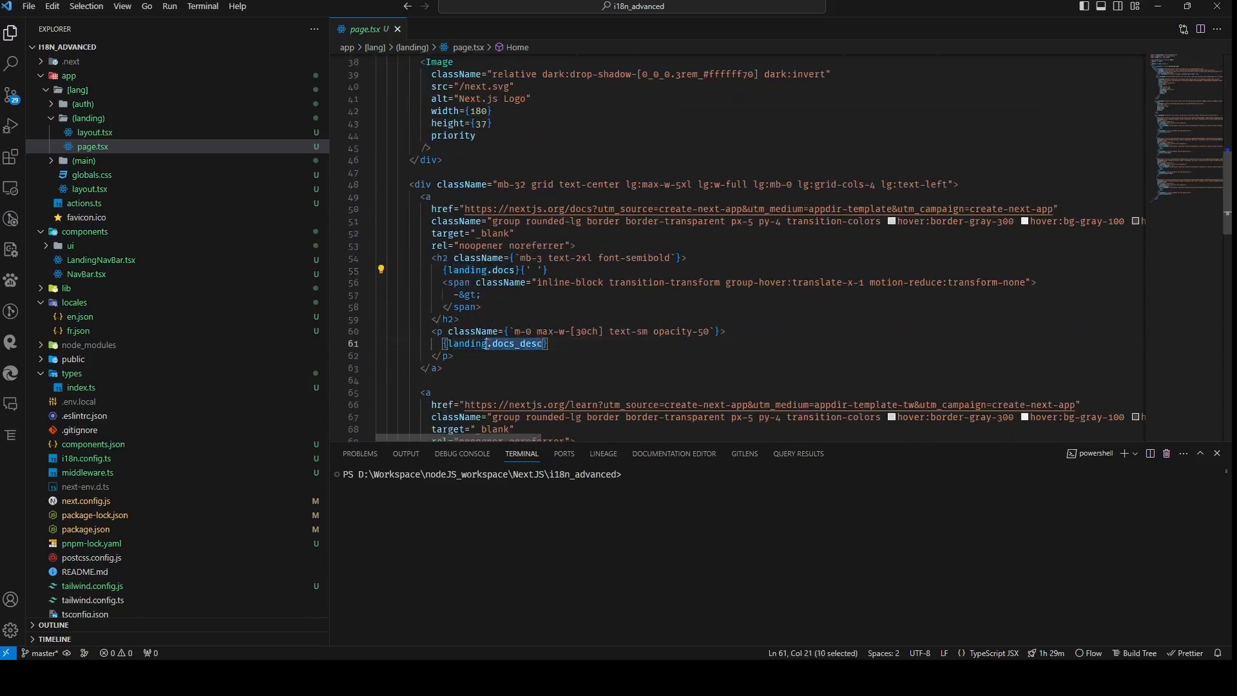
{"action": "scroll", "scroll_direction": "down", "scroll_amount": 3}
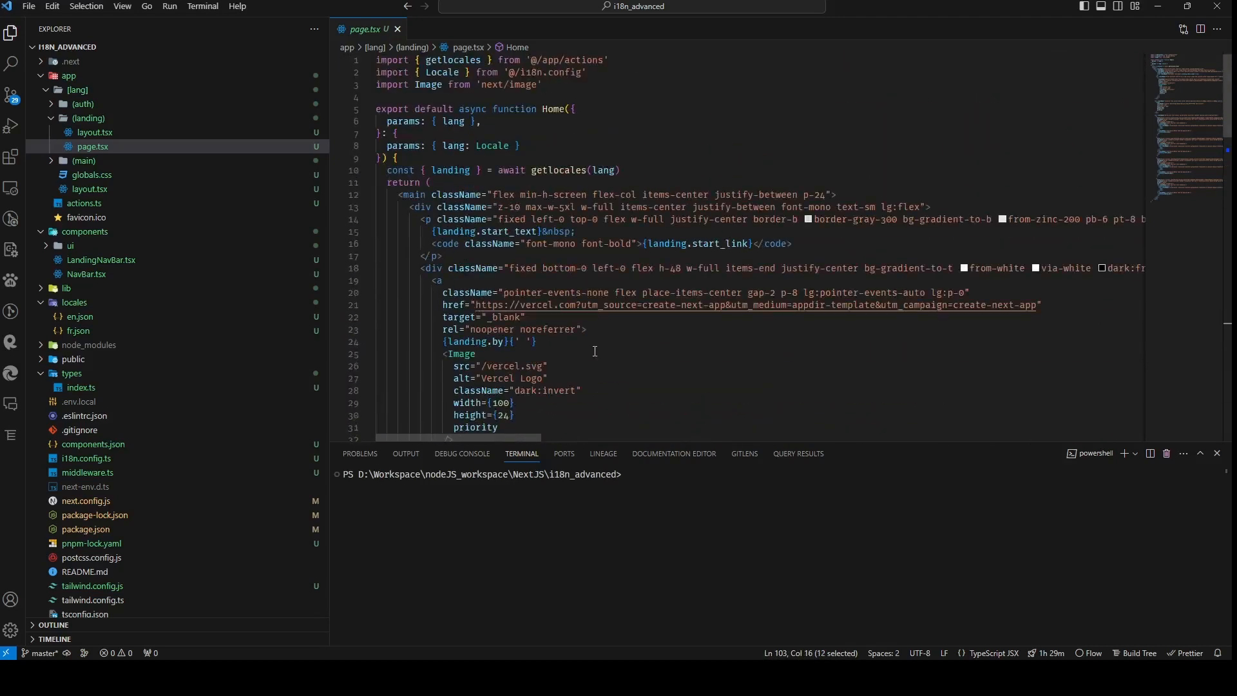
{"action": "left_click", "coordinate": [83, 160]}
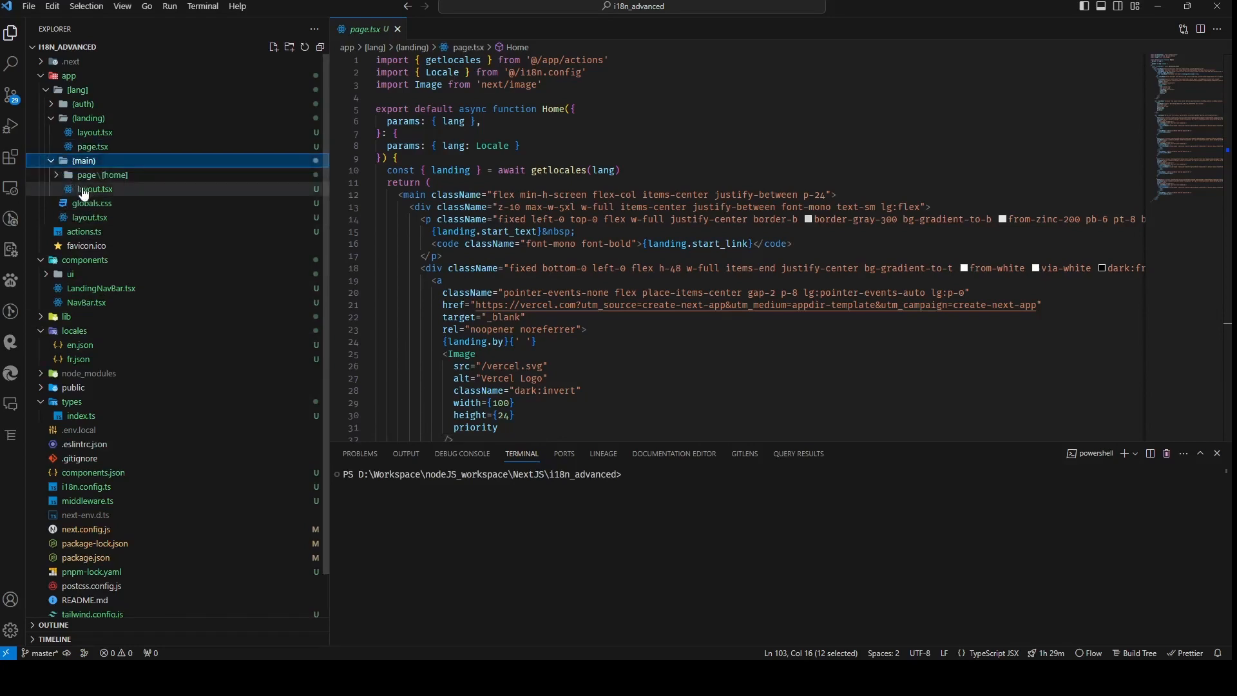
- Review (main)/layout.tsx and the home page.tsx, then close the tab
{"action": "left_click", "coordinate": [95, 189]}
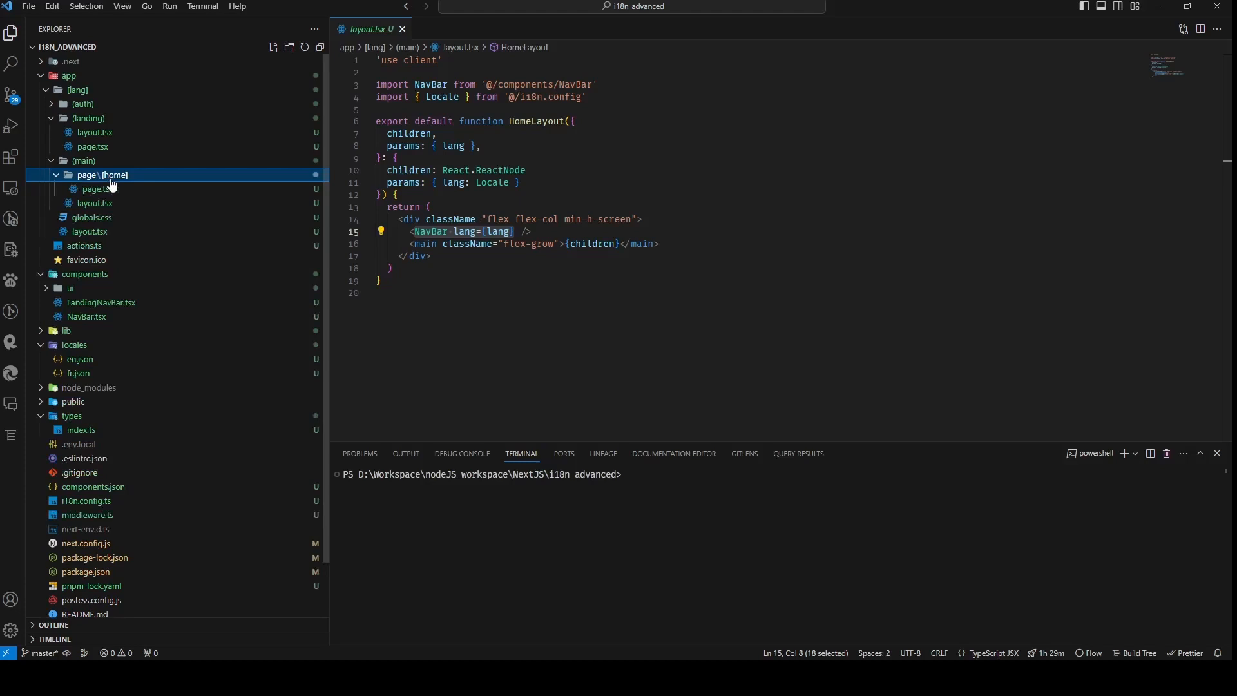
{"action": "left_click", "coordinate": [97, 189]}
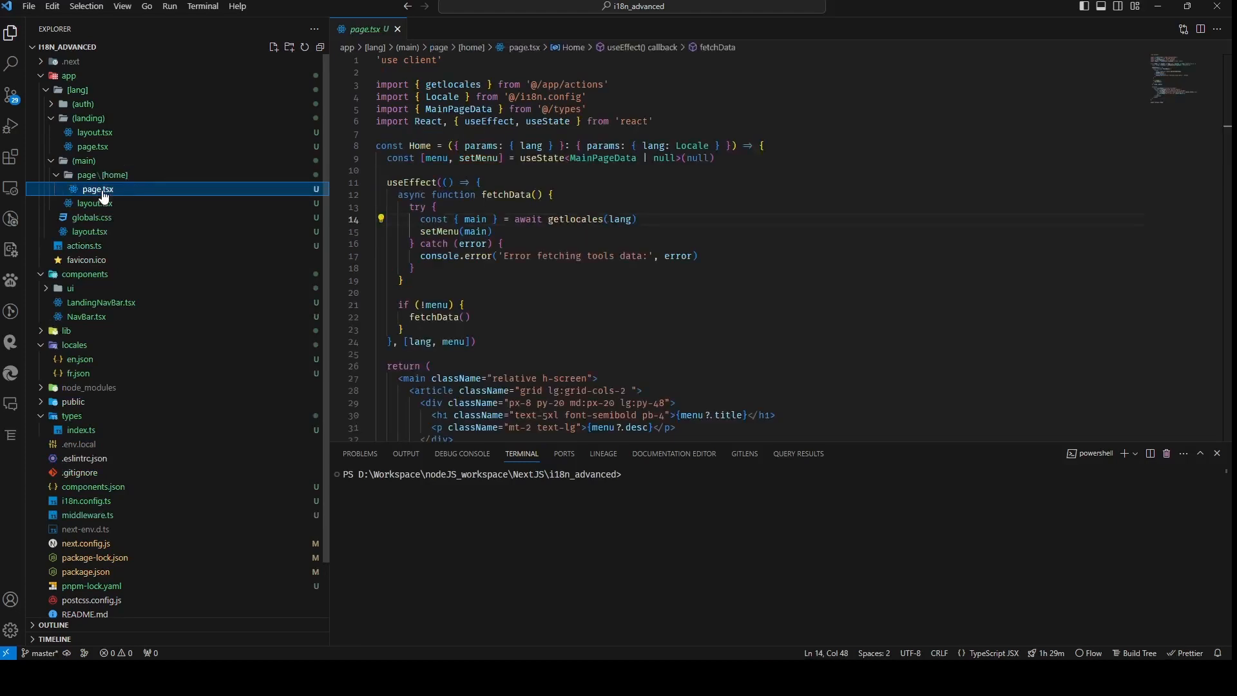
{"action": "mouse_move", "coordinate": [337, 187]}
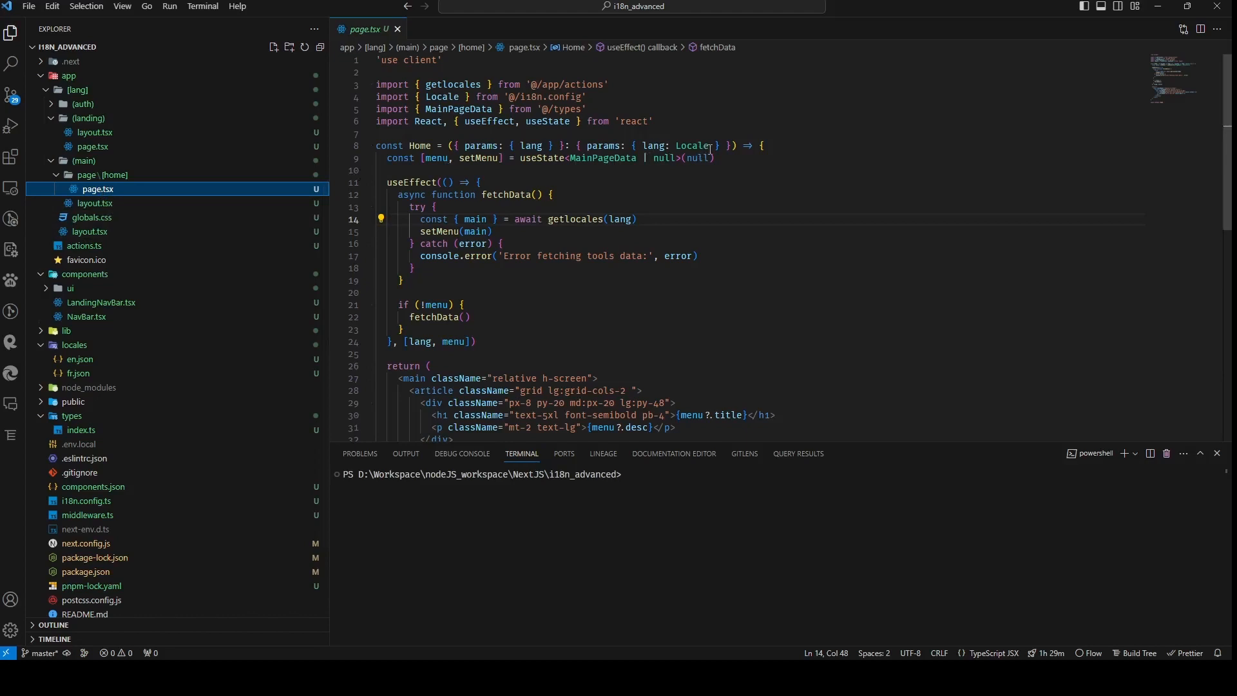
{"action": "left_click_drag", "start_coordinate": [447, 145], "coordinate": [716, 145]}
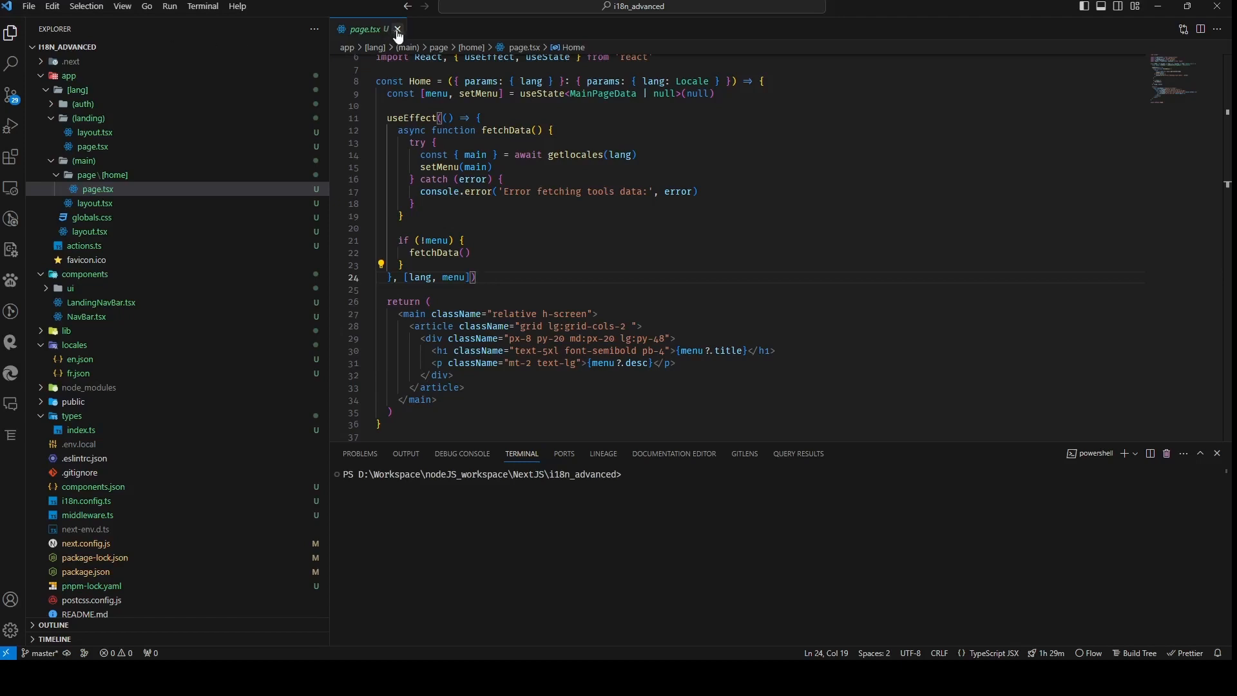
{"action": "left_click", "coordinate": [397, 29]}
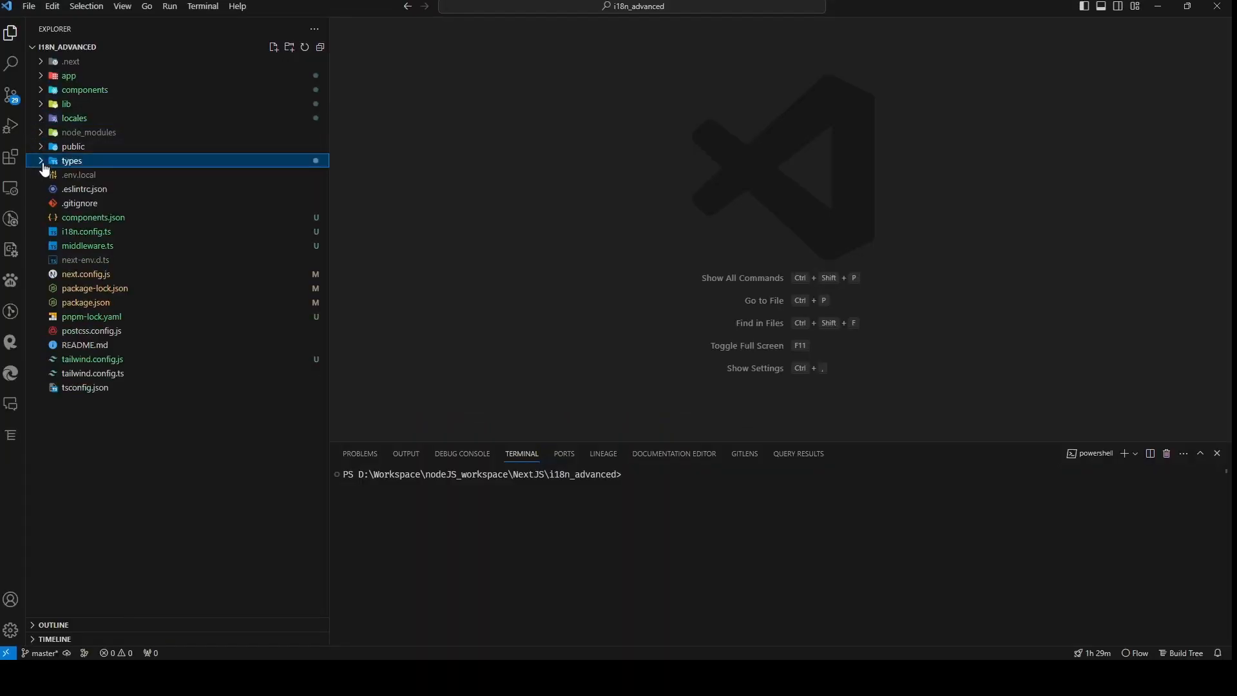
- Run 'pnpm dev' in the integrated terminal
{"action": "left_click", "coordinate": [694, 474]}
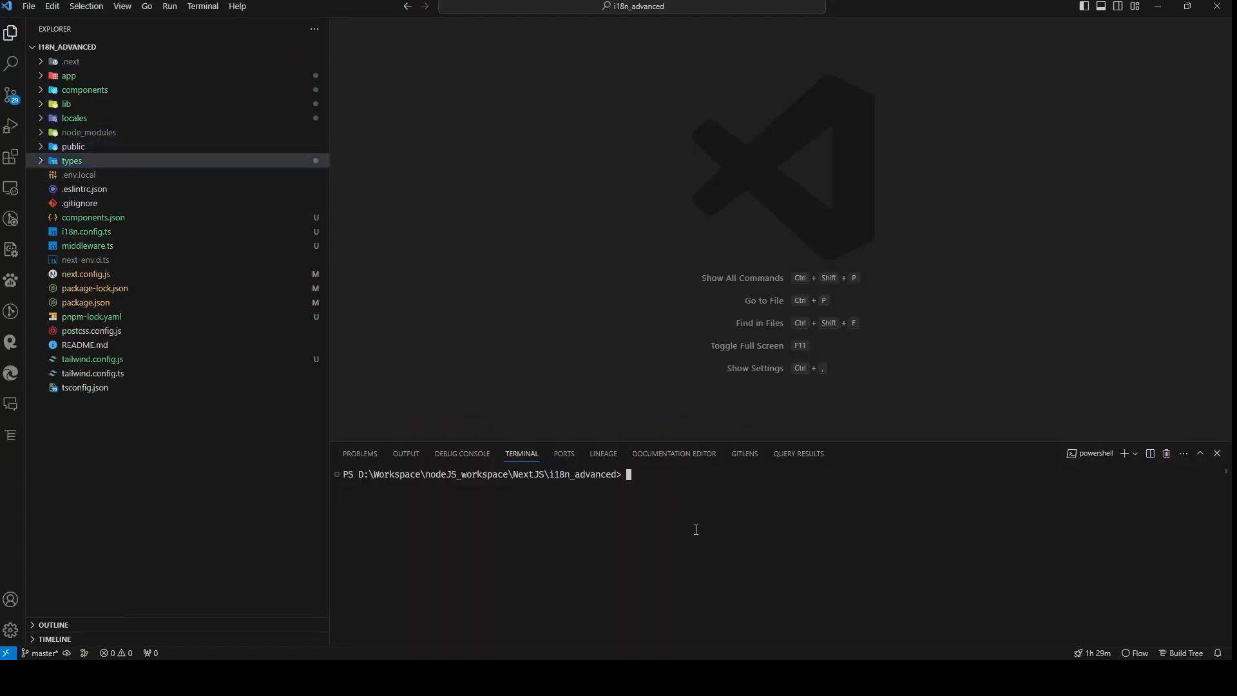
{"action": "type", "text": "pnpm"}
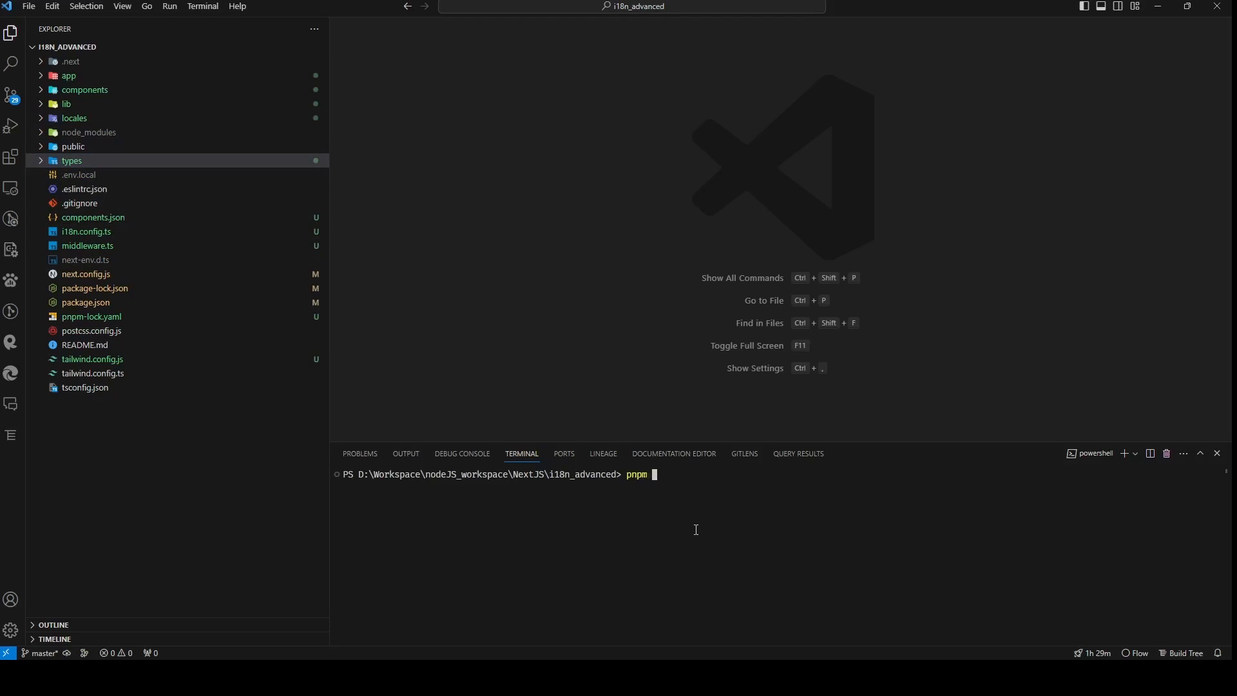
{"action": "type", "text": "dev"}
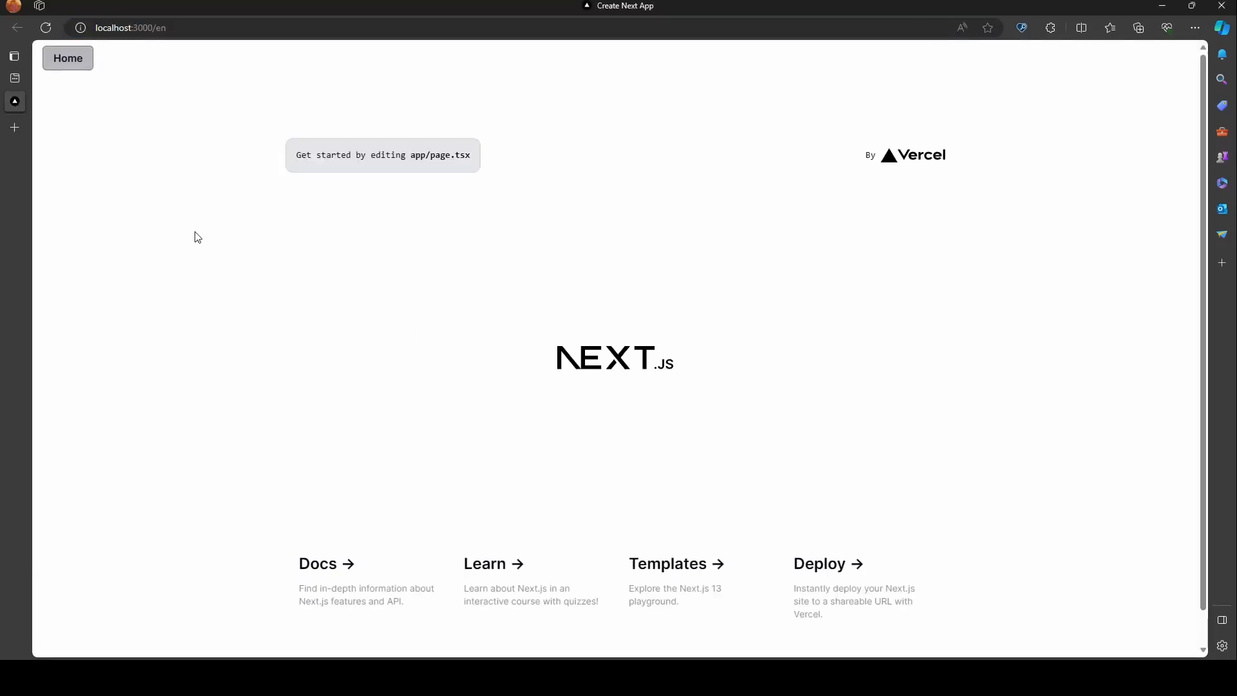
{"action": "mouse_move", "coordinate": [133, 219]}
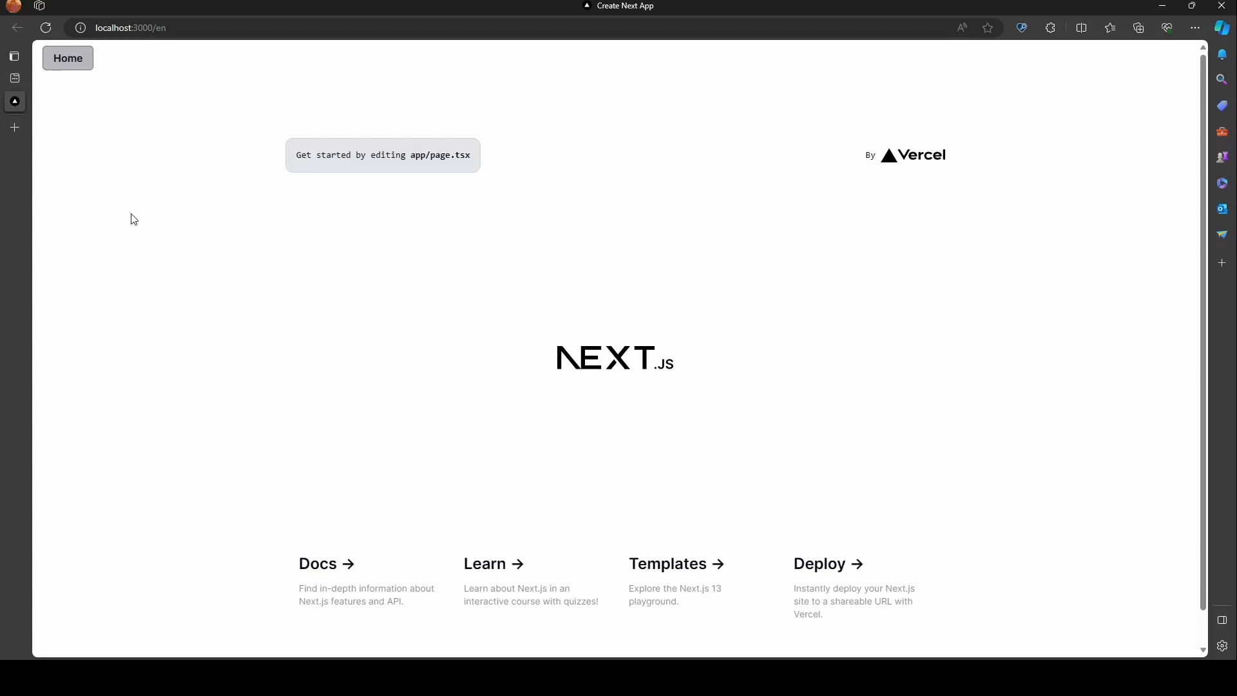
- Go from localhost:3000/en to the English home page with the Internationalization article
{"action": "left_click", "coordinate": [67, 57]}
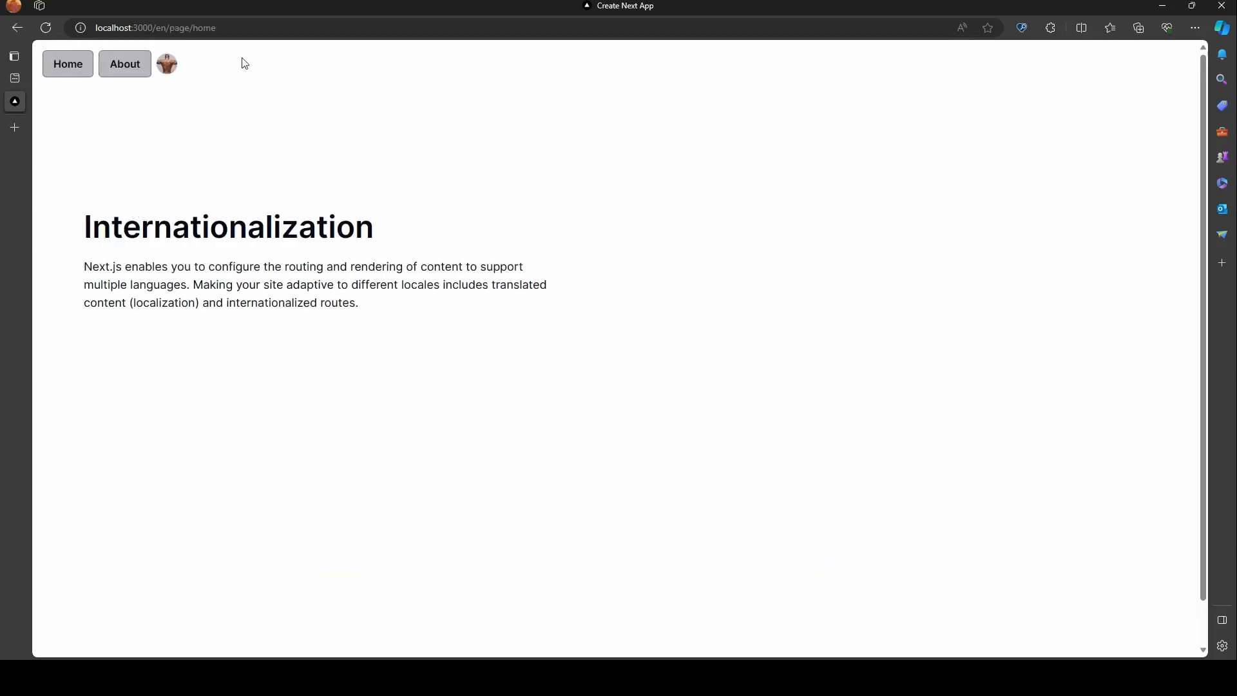
{"action": "left_click", "coordinate": [155, 28]}
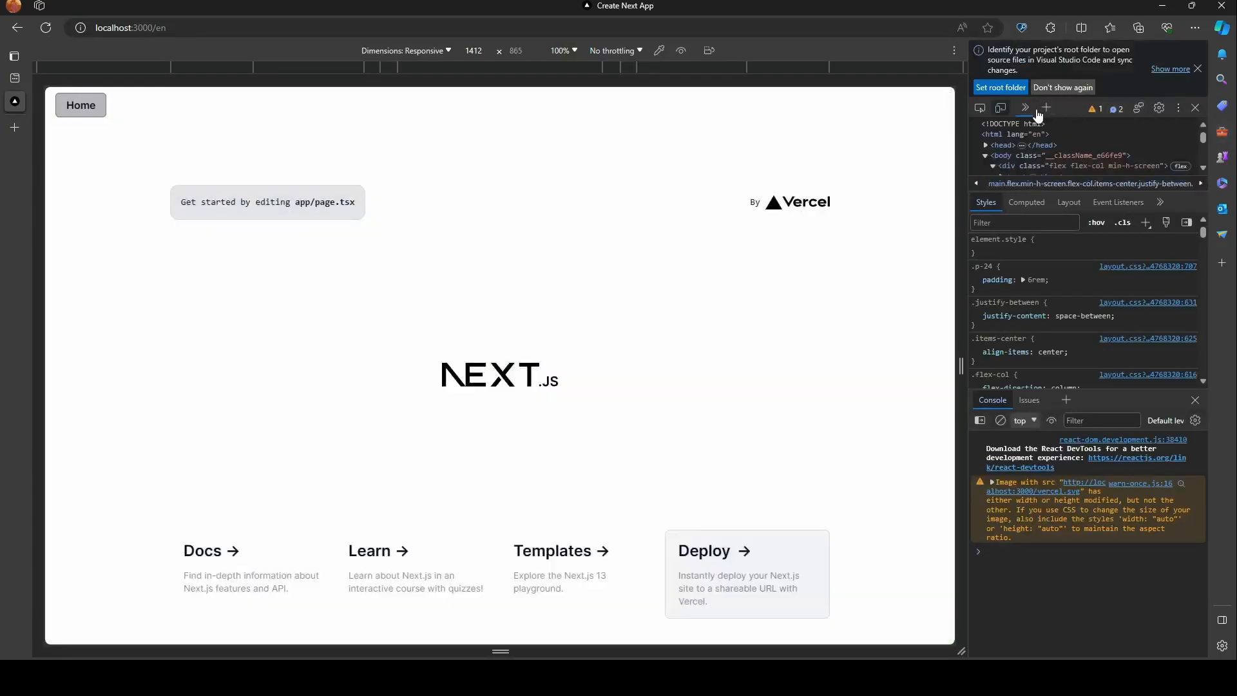
{"action": "mouse_move", "coordinate": [1026, 108]}
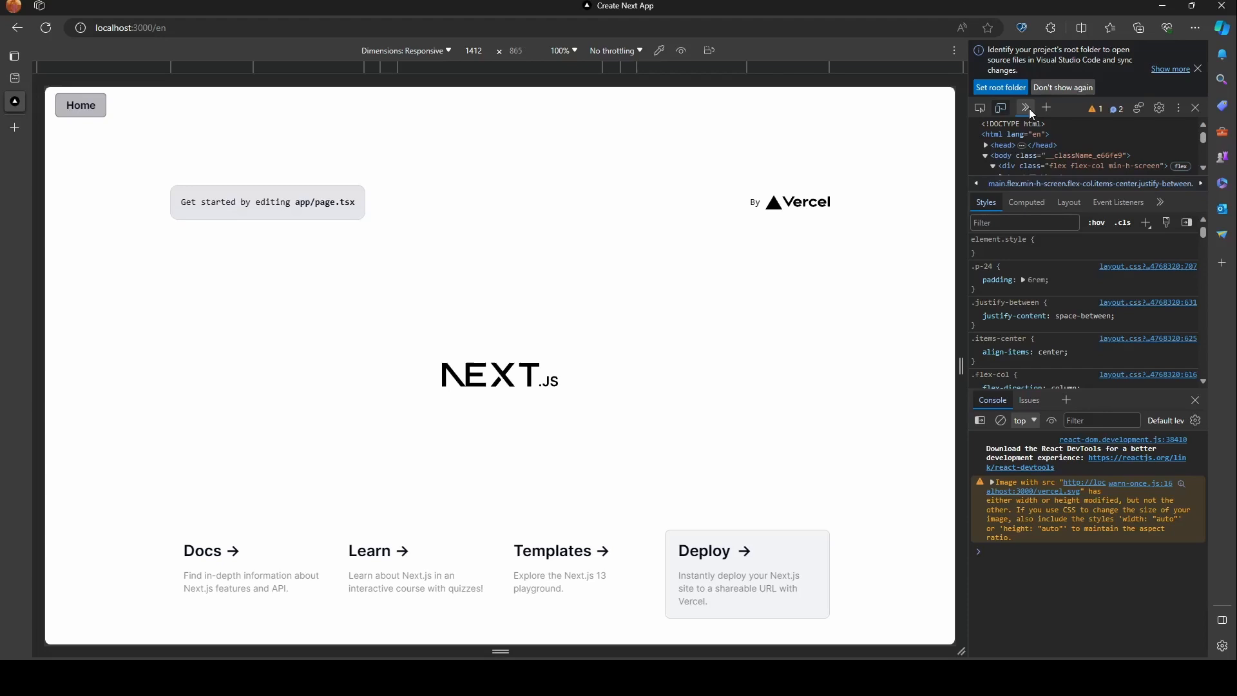
{"action": "mouse_move", "coordinate": [1048, 164]}
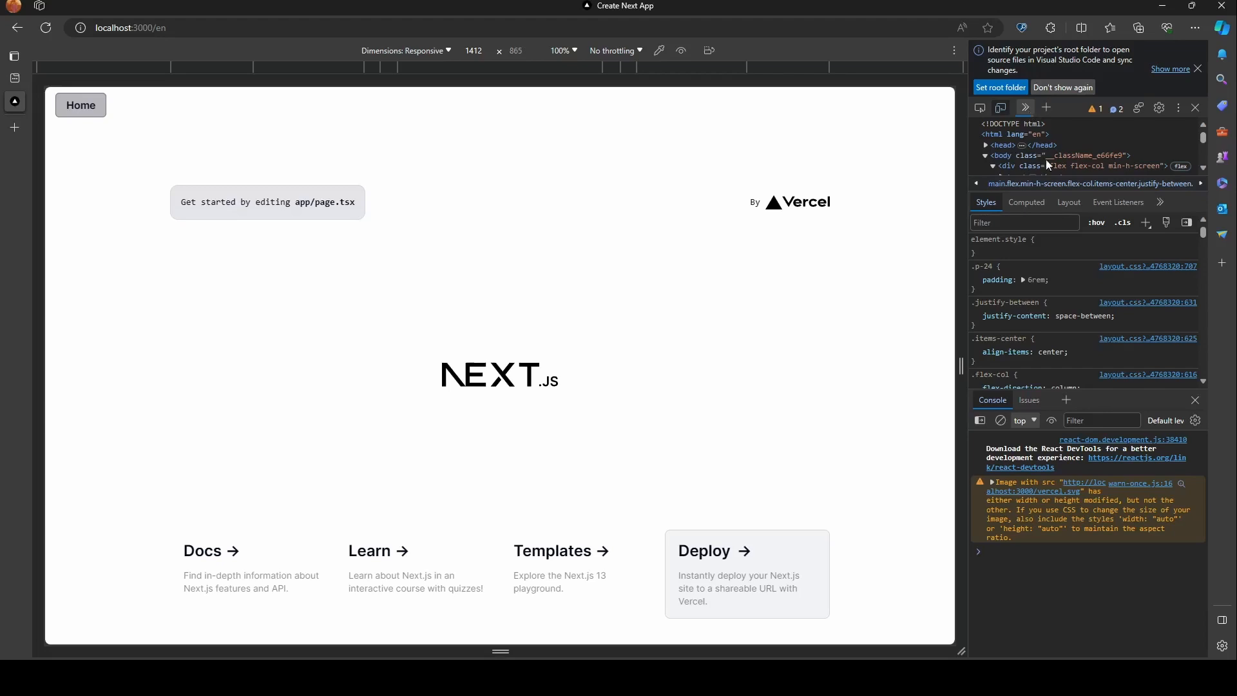
- Turn on a custom location override with French locale in Sensors and reload localhost:3000
{"action": "left_click", "coordinate": [1027, 107]}
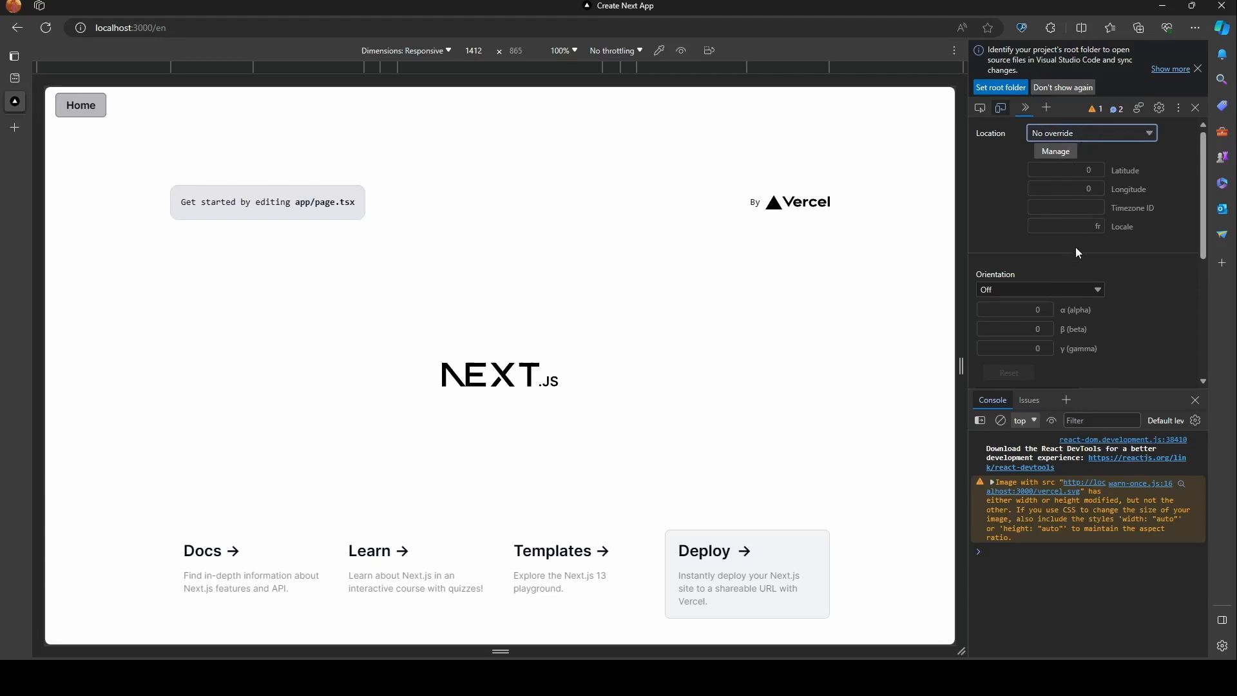
{"action": "left_click", "coordinate": [1091, 133]}
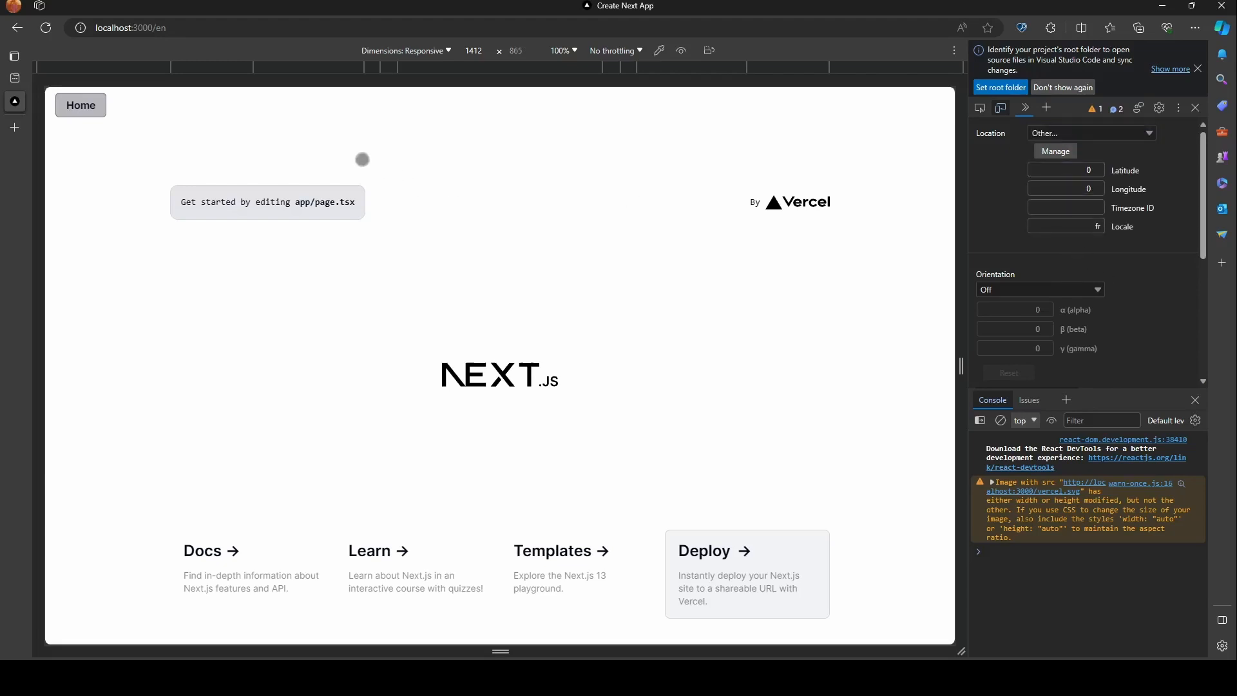
{"action": "left_click", "coordinate": [130, 28]}
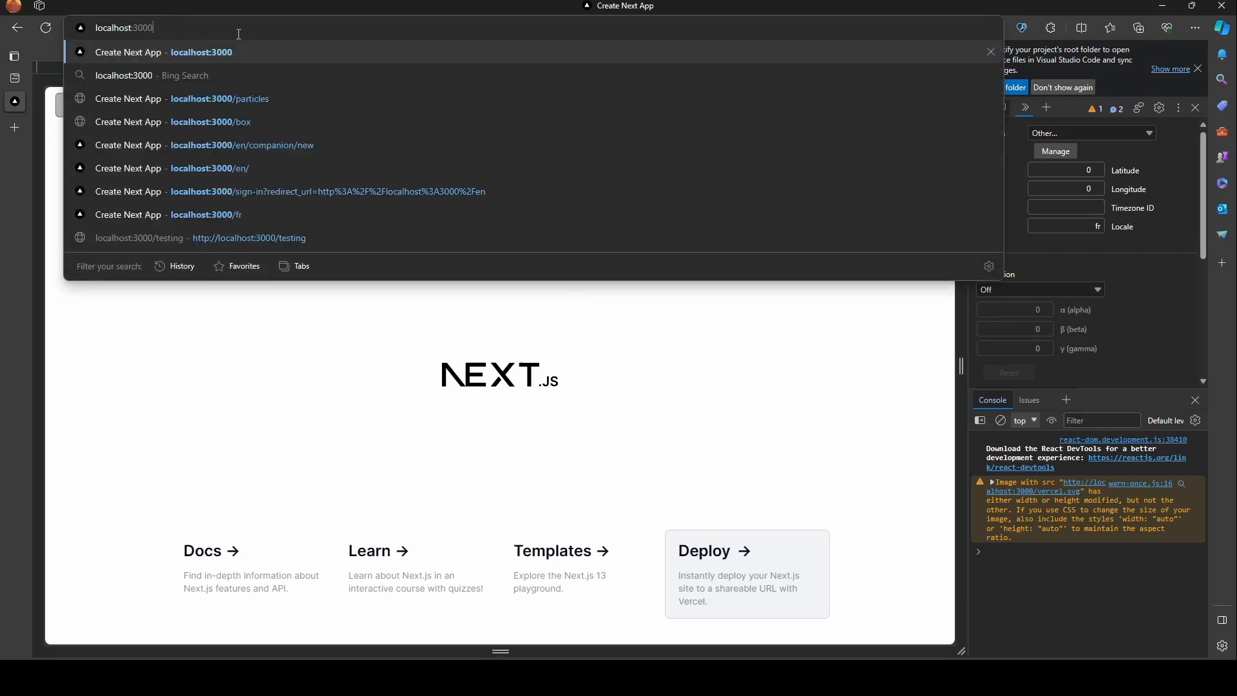
{"action": "left_click", "coordinate": [207, 214]}
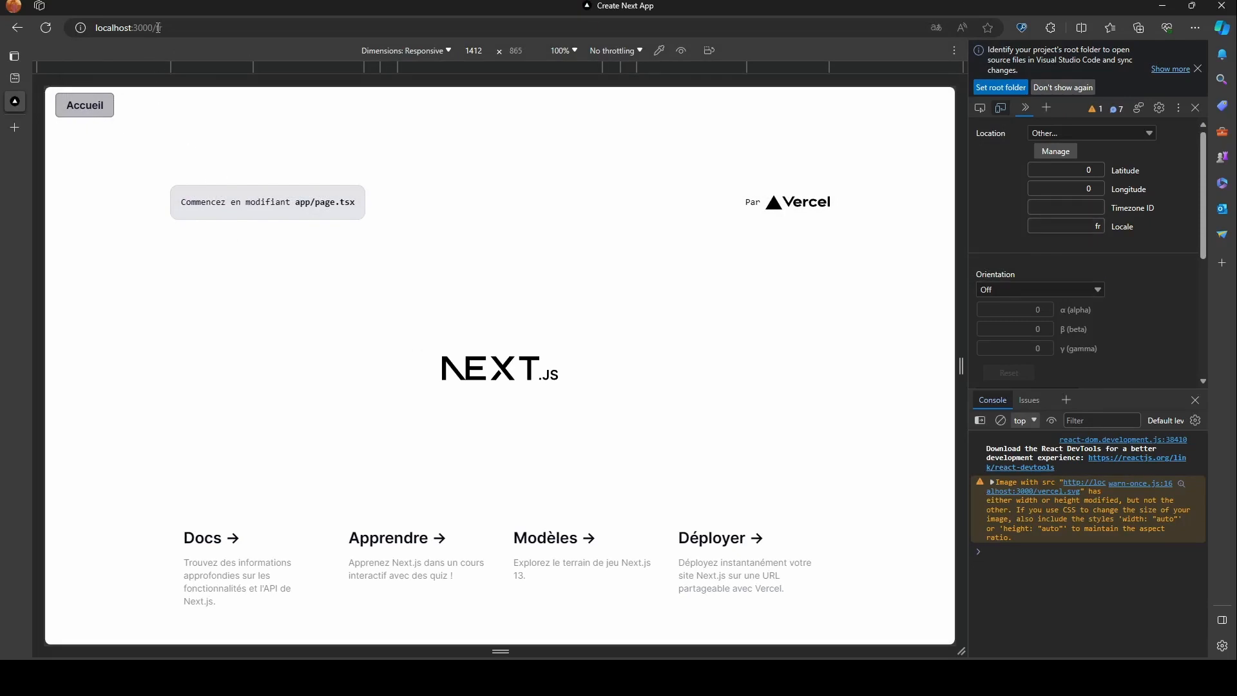
- Open the French Accueil page showing the Internationalisation article
{"action": "left_click", "coordinate": [84, 105]}
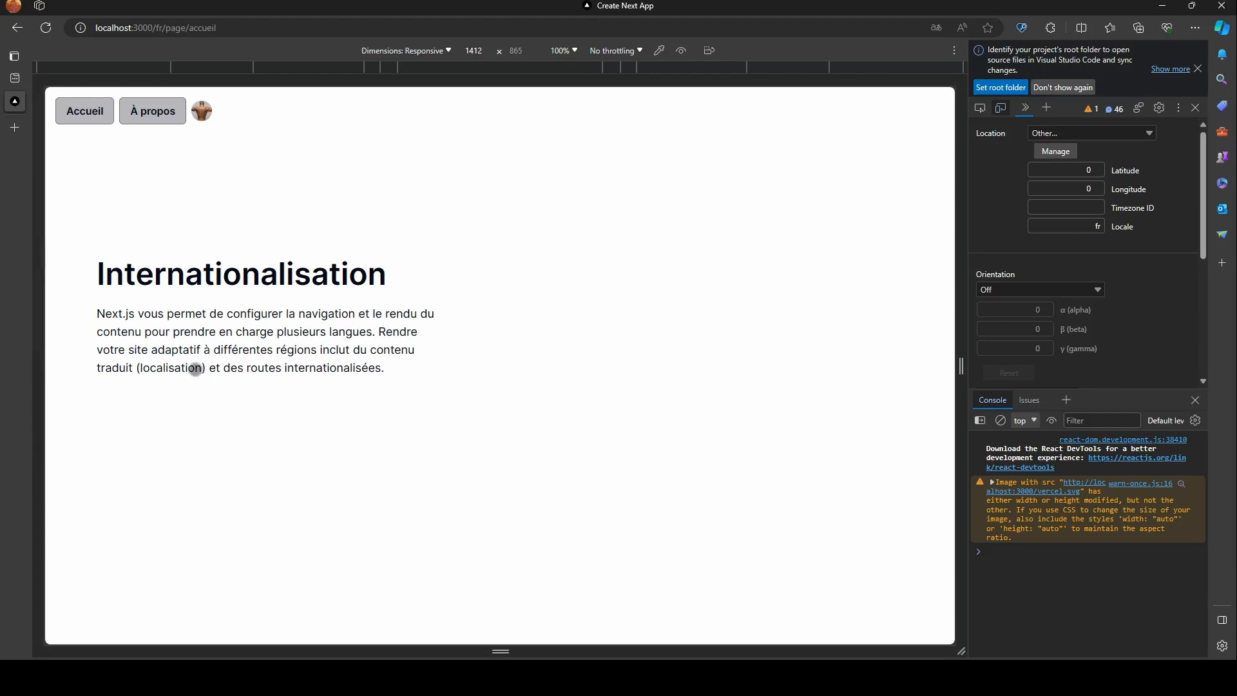
{"action": "left_click", "coordinate": [156, 28]}
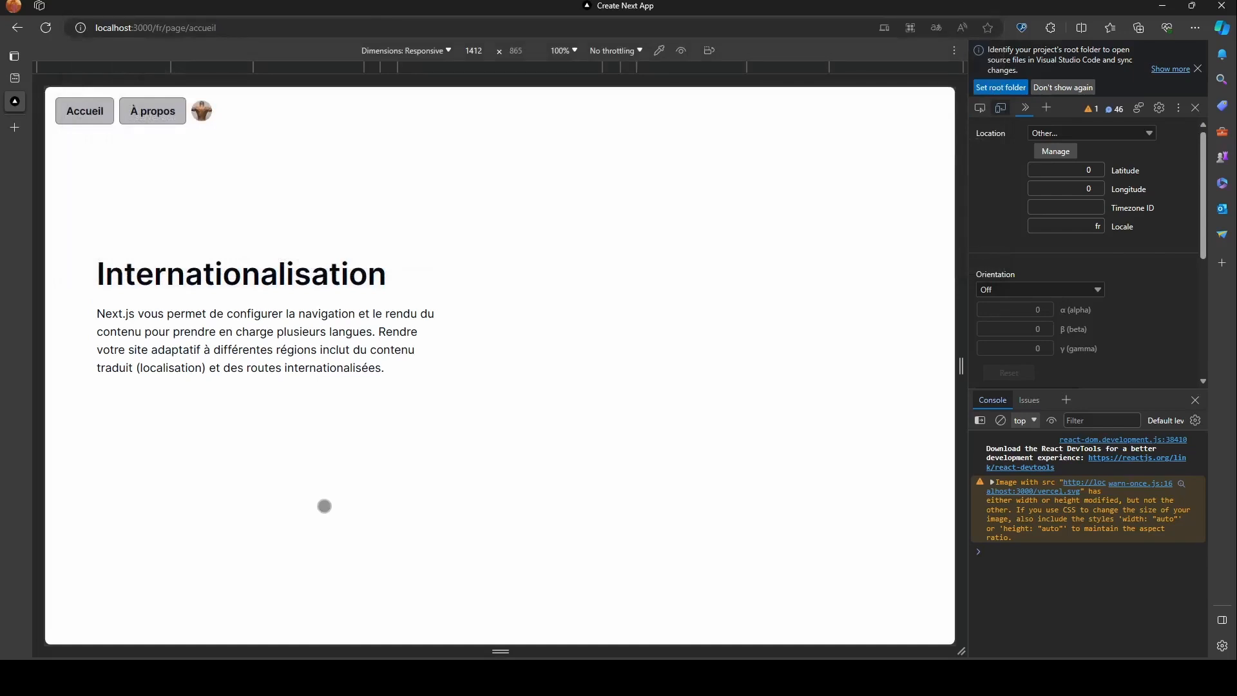
{"action": "left_click", "coordinate": [156, 28]}
{"action": "type", "text": "localhost:3000"}
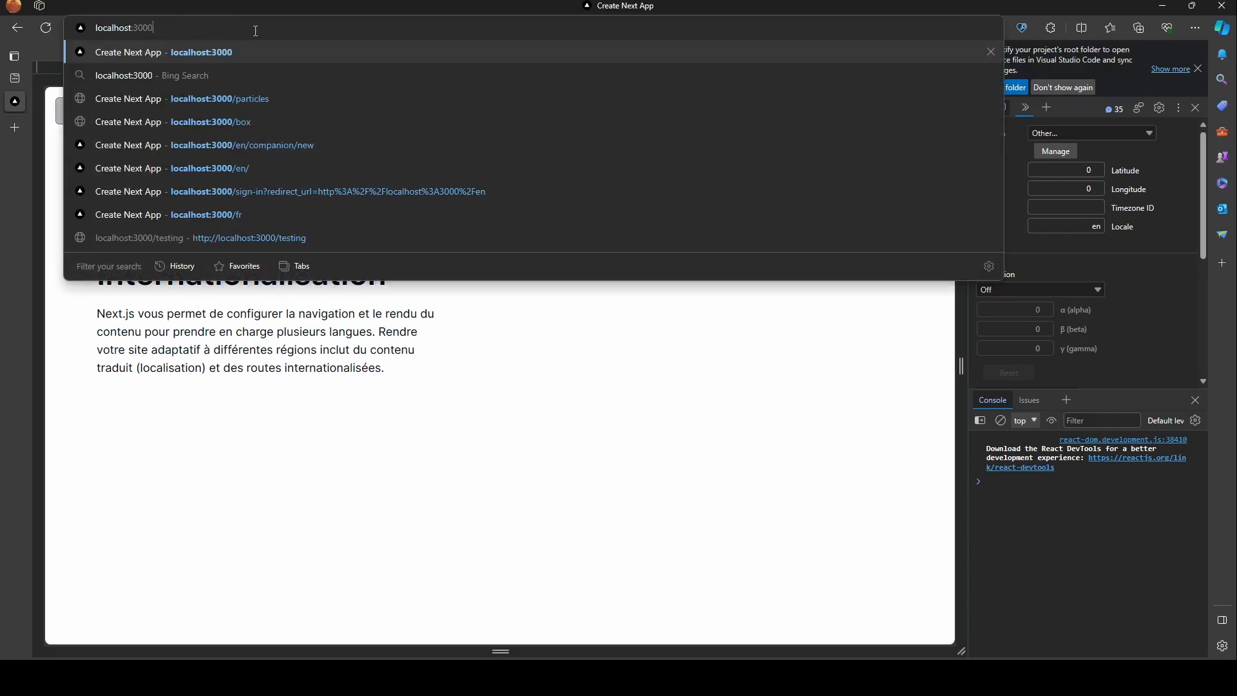
- Reload localhost:3000 and replace the emulated locale en with fr
{"action": "left_click", "coordinate": [209, 168]}
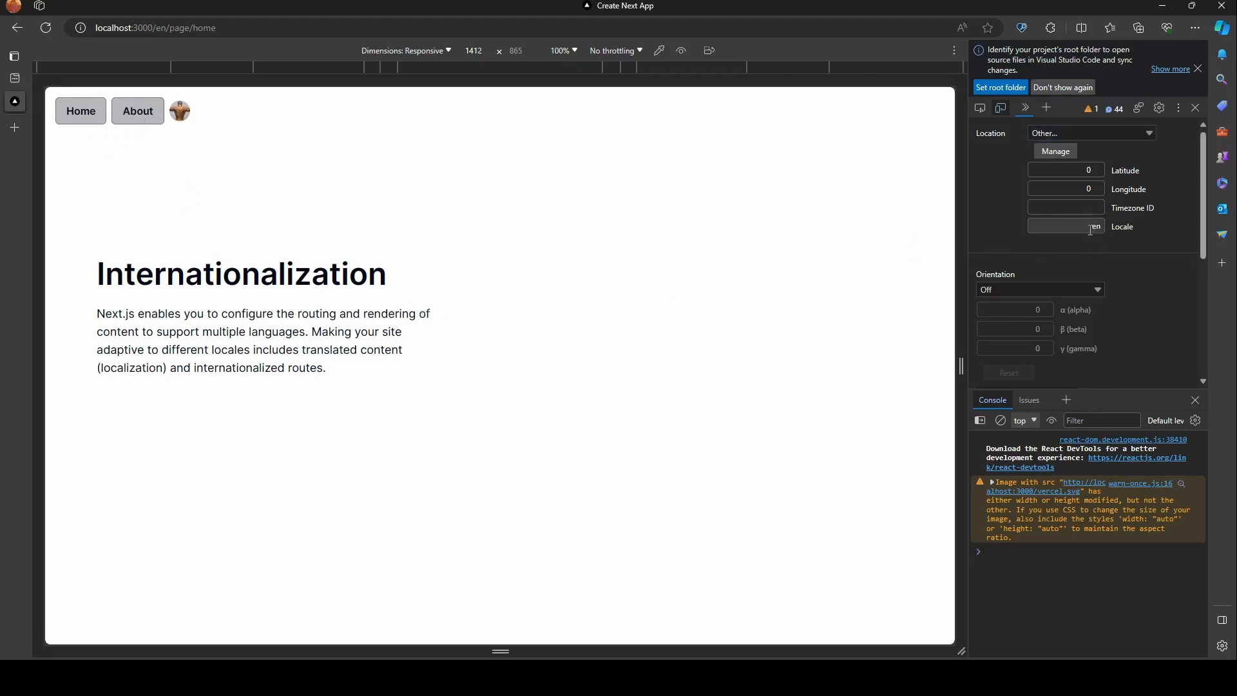
{"action": "left_click", "coordinate": [1065, 226]}
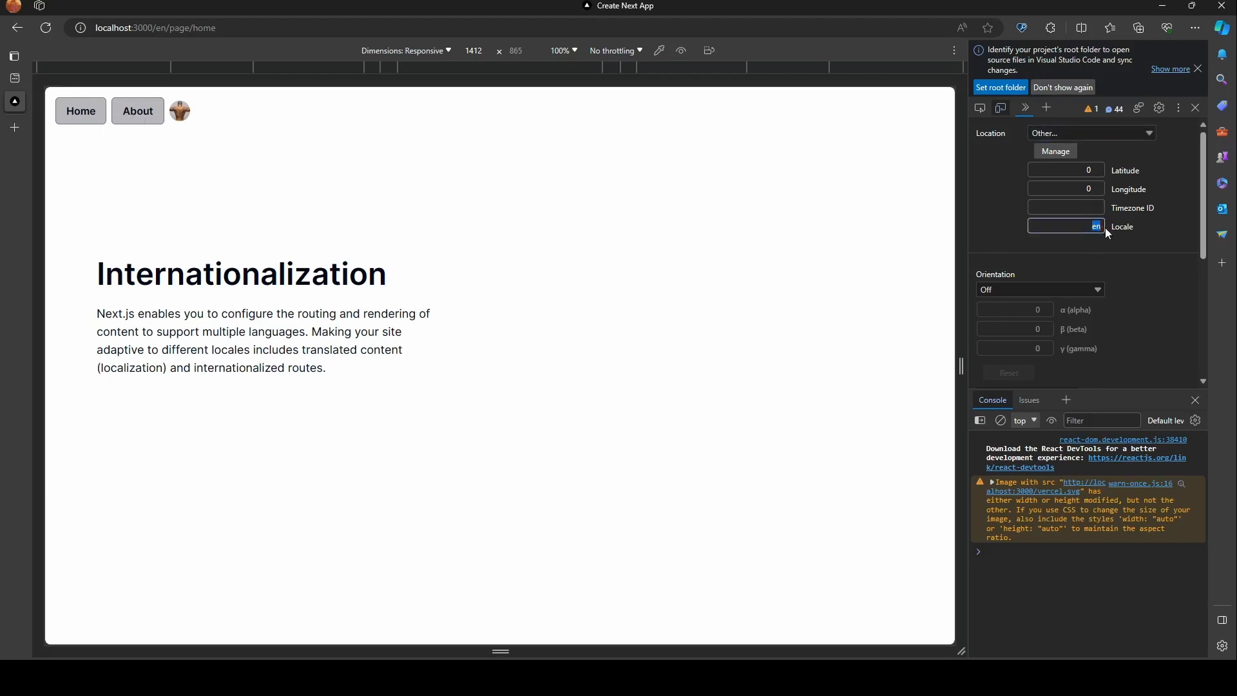
{"action": "type", "text": "fr"}
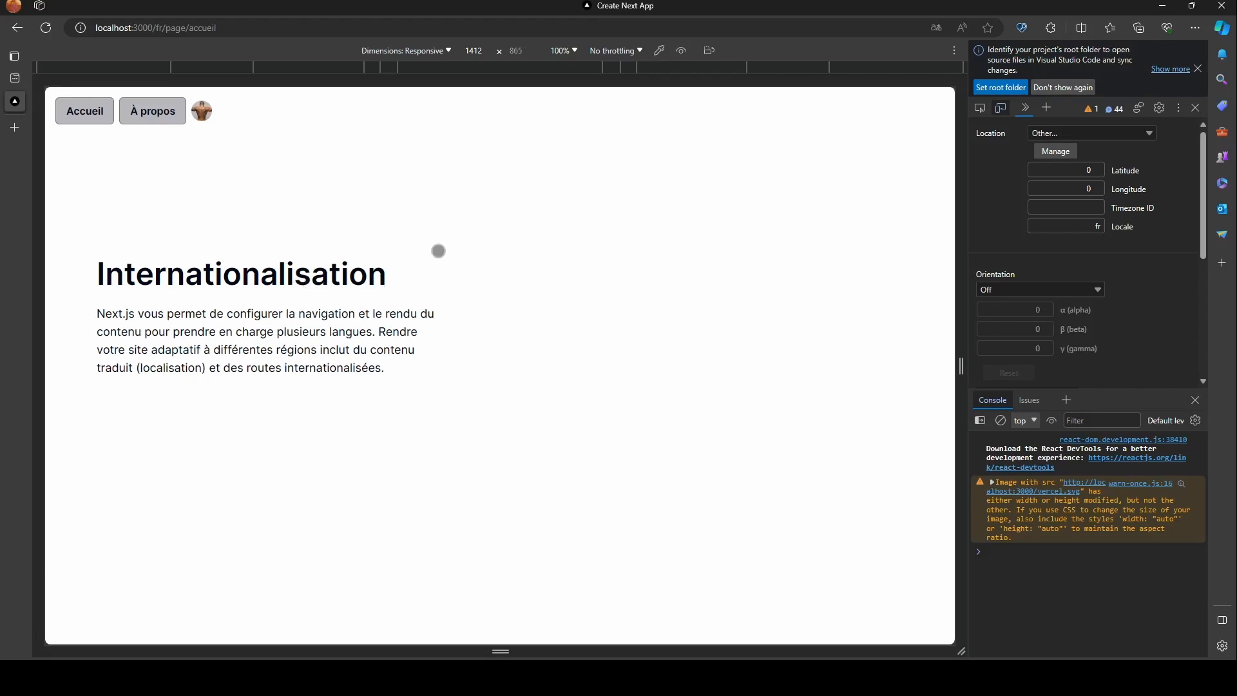
{"action": "mouse_move", "coordinate": [1020, 122]}
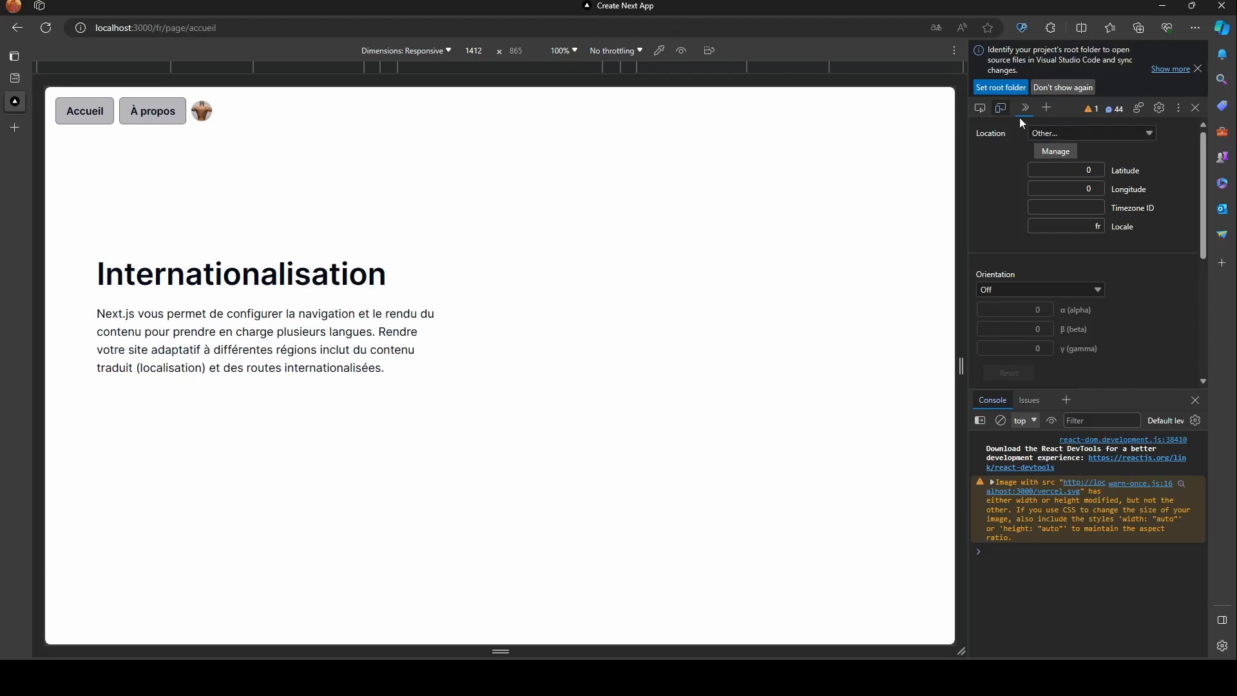
{"action": "mouse_move", "coordinate": [1058, 217]}
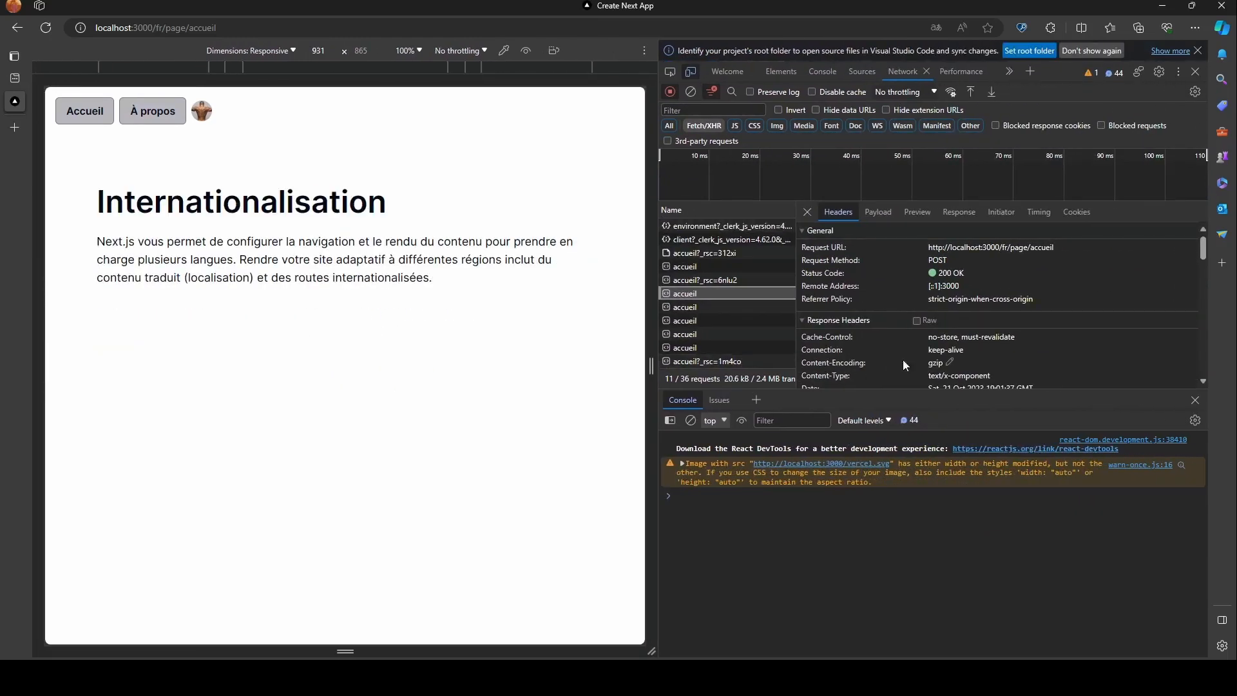
- Scroll the request headers to confirm Accept-Language fr, then change the Sensors locale to en
{"action": "scroll", "scroll_direction": "down", "scroll_amount": 3}
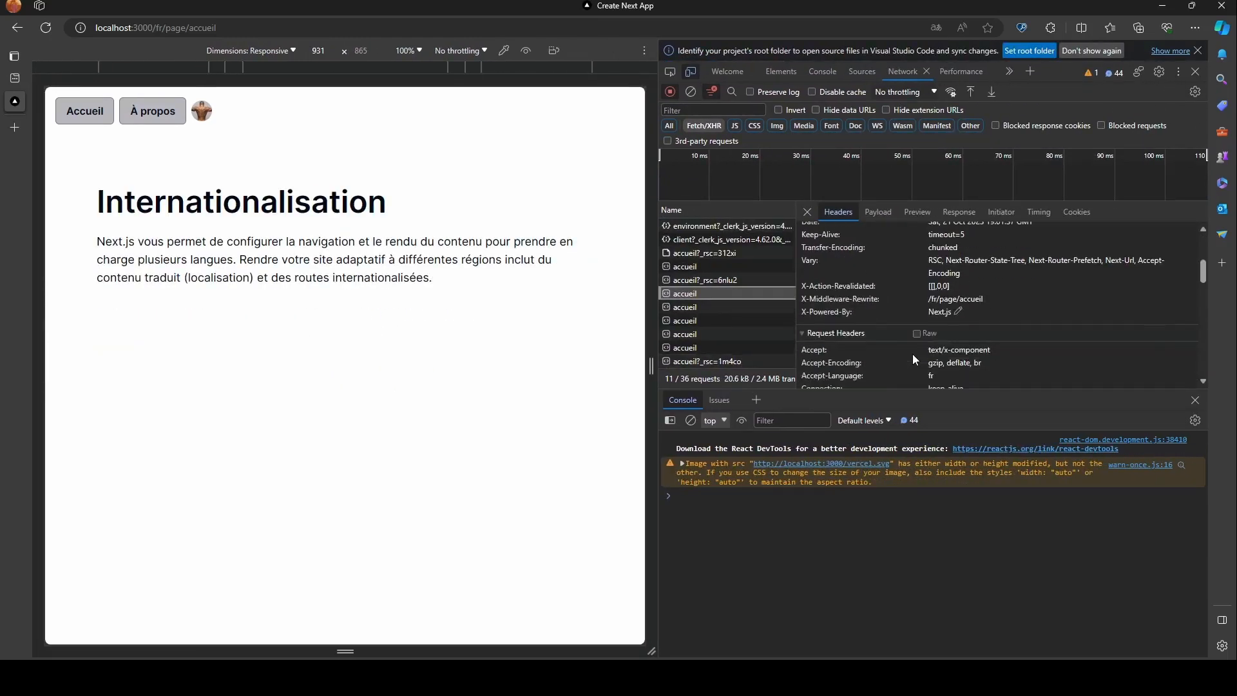
{"action": "scroll", "scroll_direction": "down", "scroll_amount": 3}
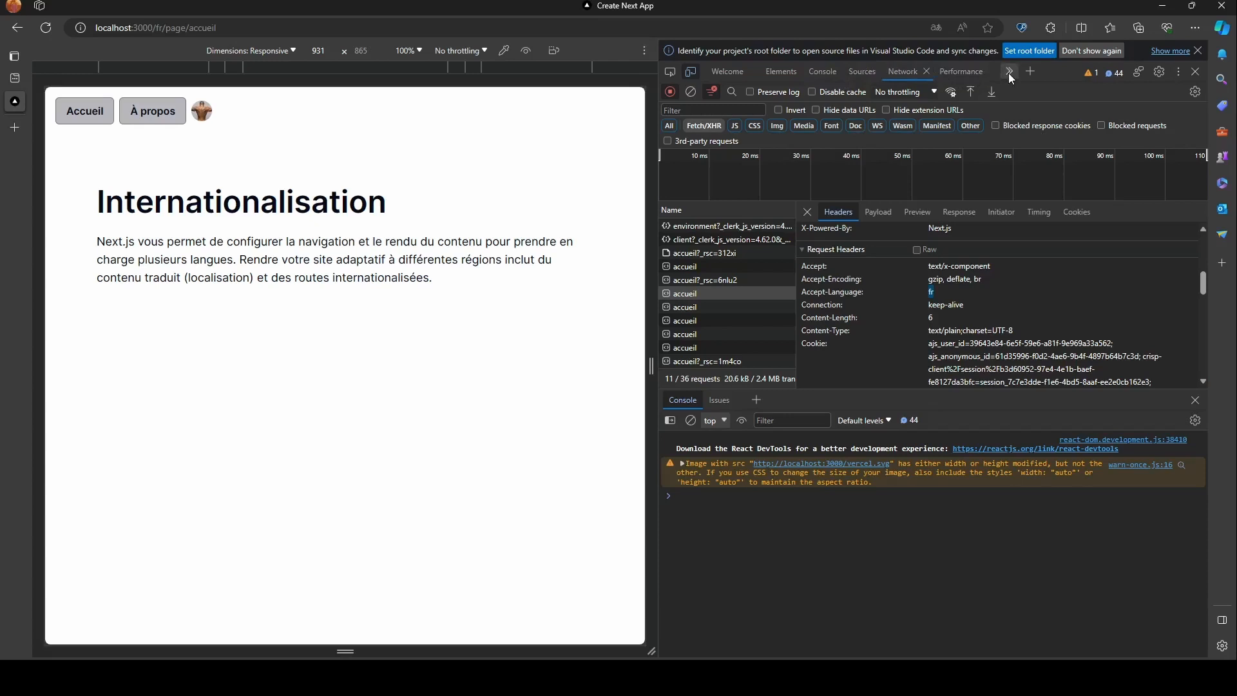
{"action": "left_click", "coordinate": [1009, 71]}
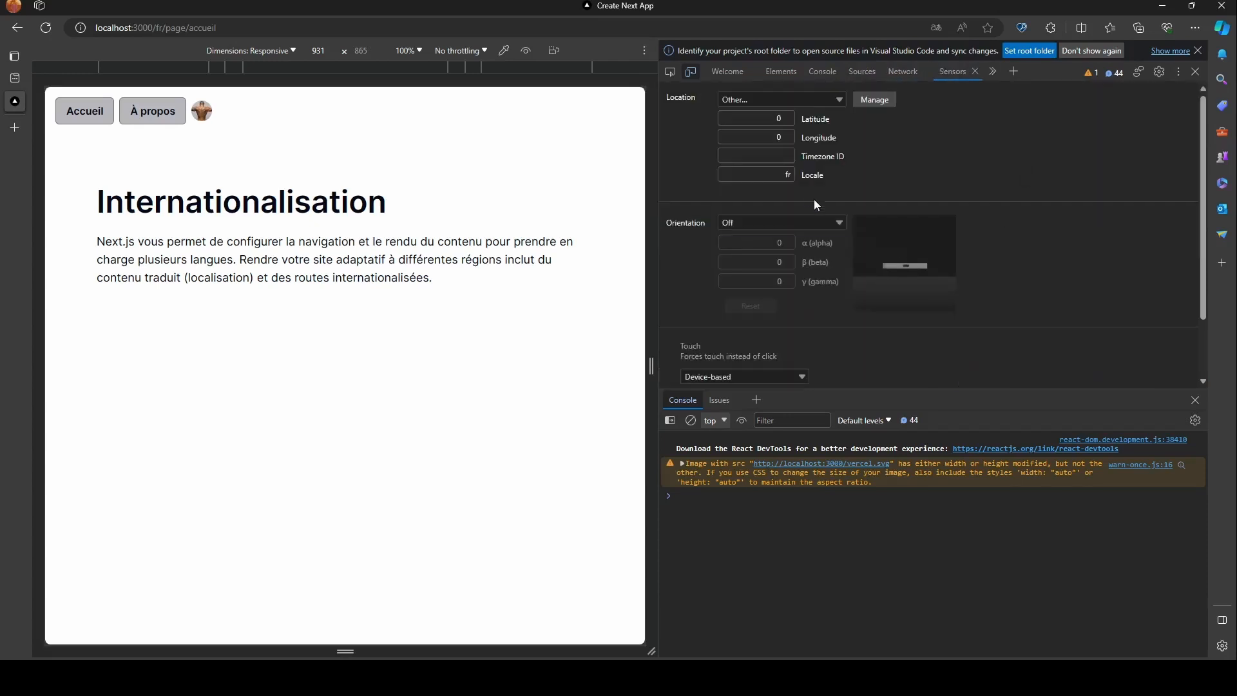
{"action": "left_click", "coordinate": [755, 174]}
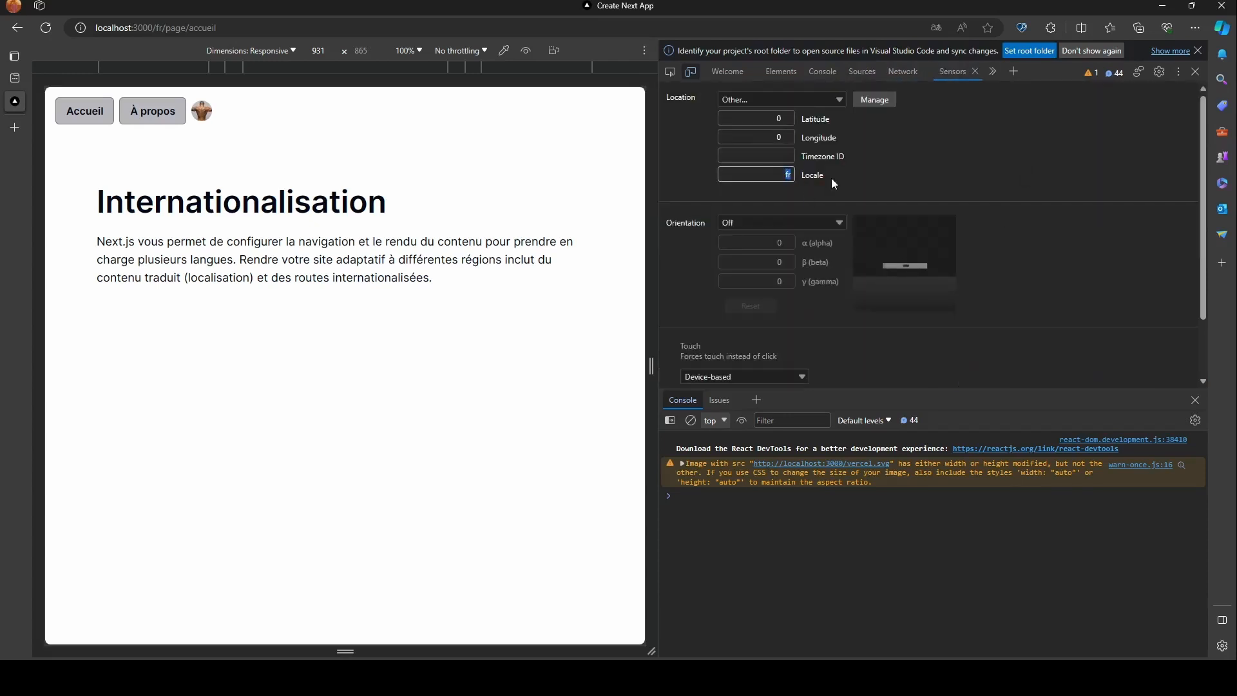
{"action": "type", "text": "en"}
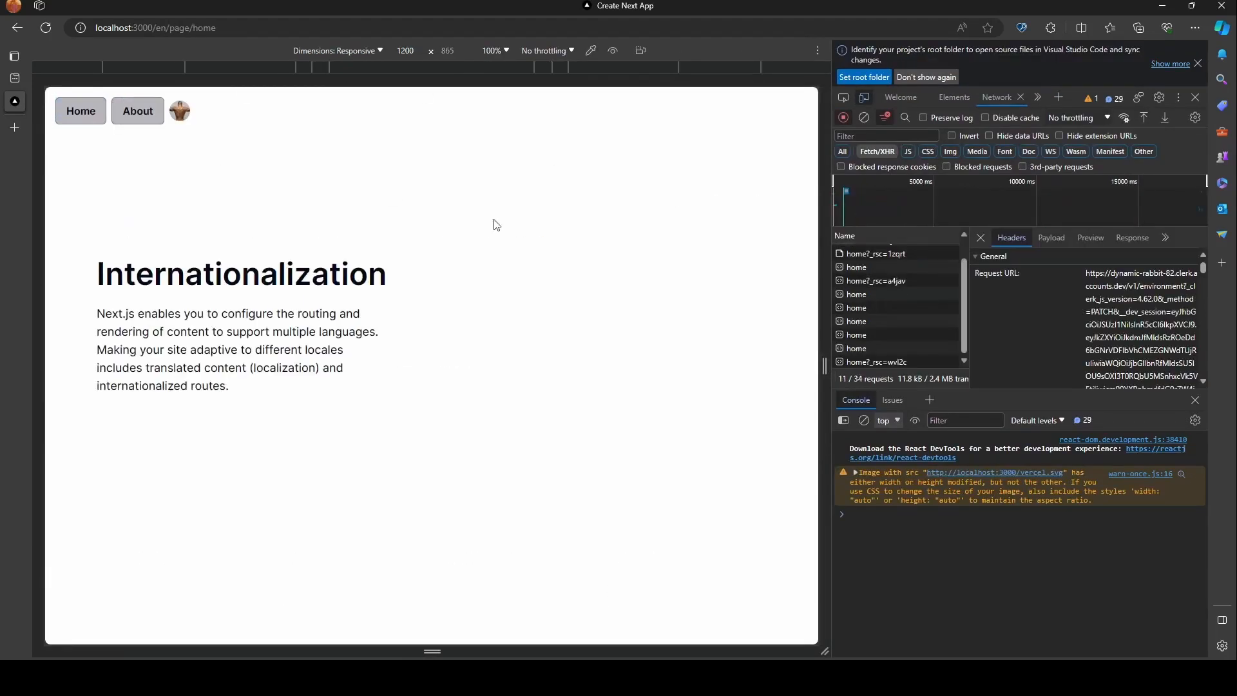
- Select a home request and highlight its Accept-Language value en-US,en;q=0.9
{"action": "left_click", "coordinate": [855, 293]}
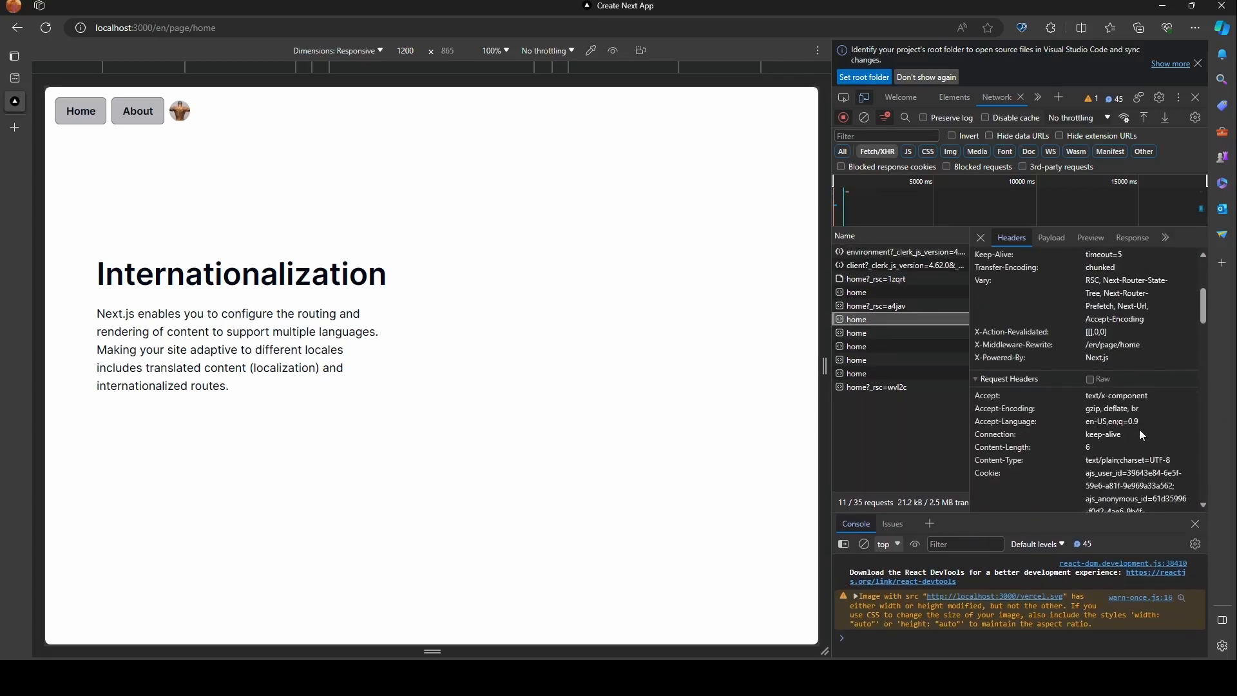
{"action": "double_click", "coordinate": [1111, 421]}
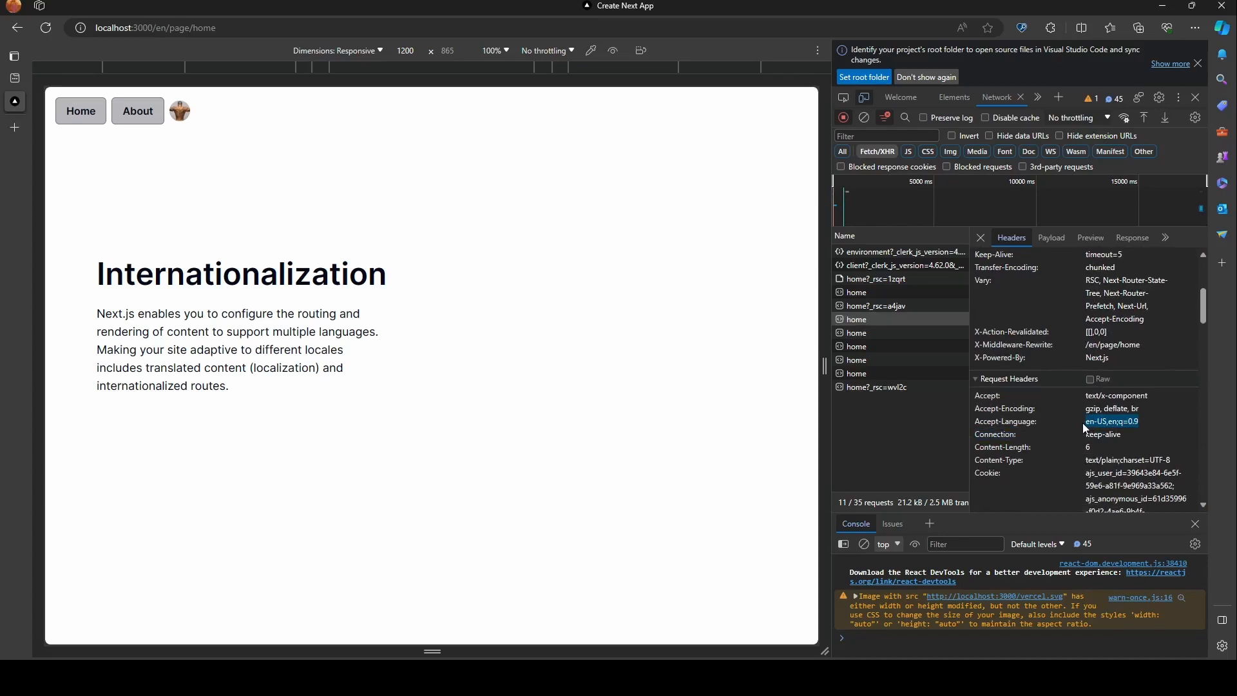